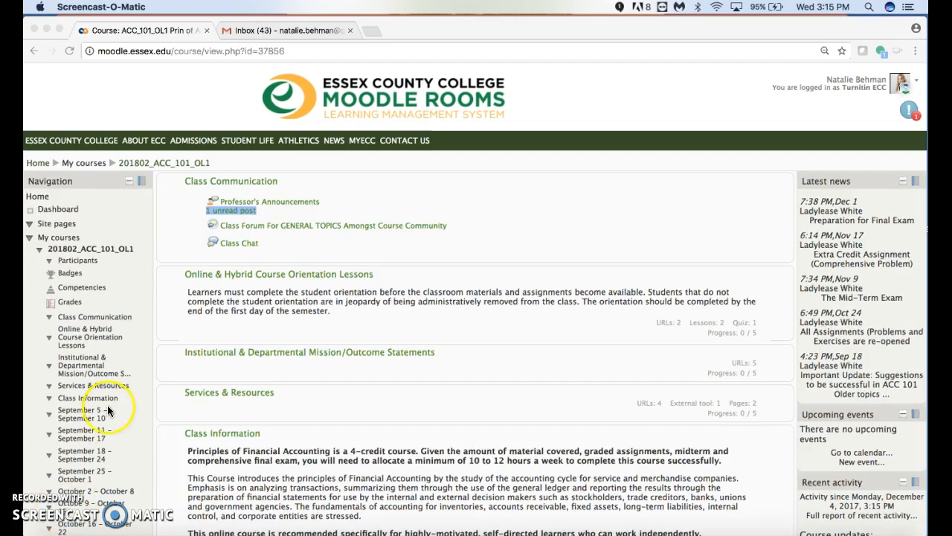
{"action": "mouse_move", "coordinate": [163, 165]}
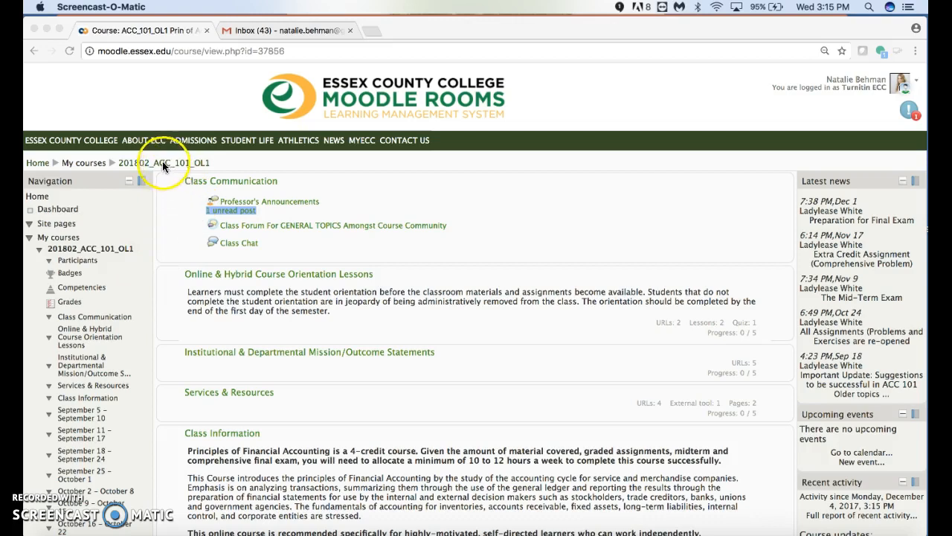
{"action": "mouse_move", "coordinate": [84, 162]}
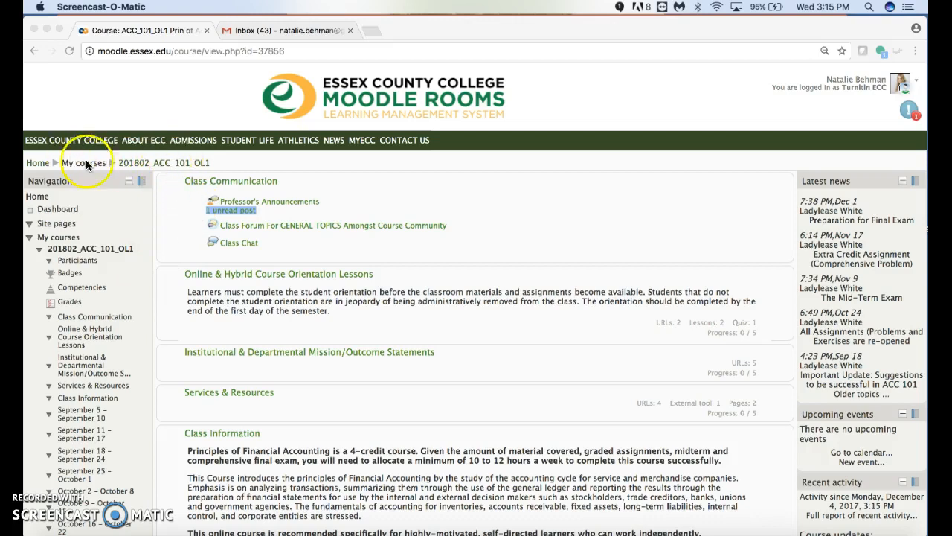
{"action": "mouse_move", "coordinate": [337, 438]}
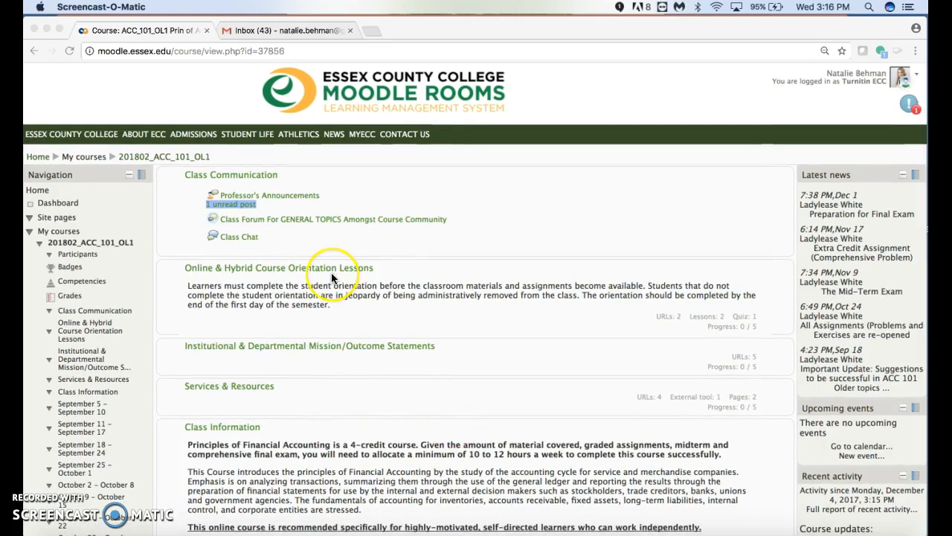
{"action": "mouse_move", "coordinate": [309, 273]}
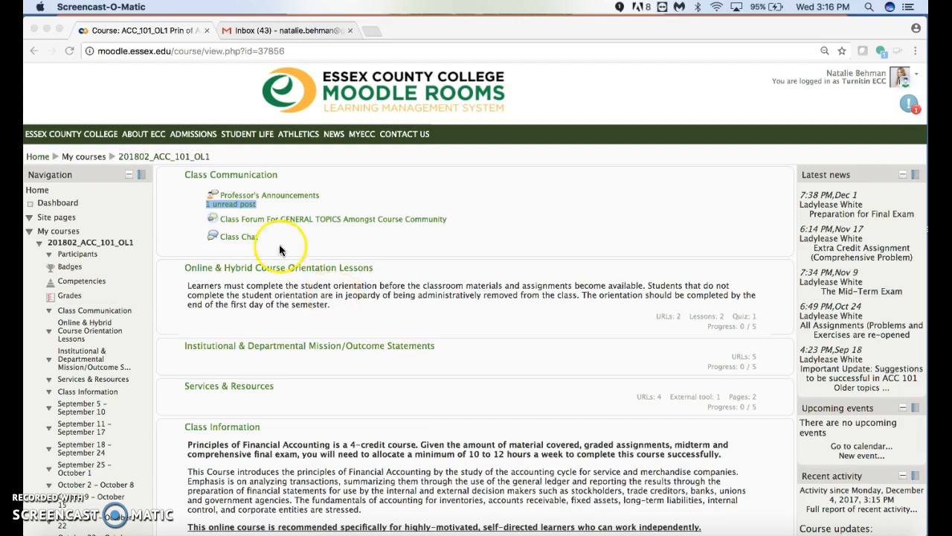
{"action": "mouse_move", "coordinate": [281, 285]}
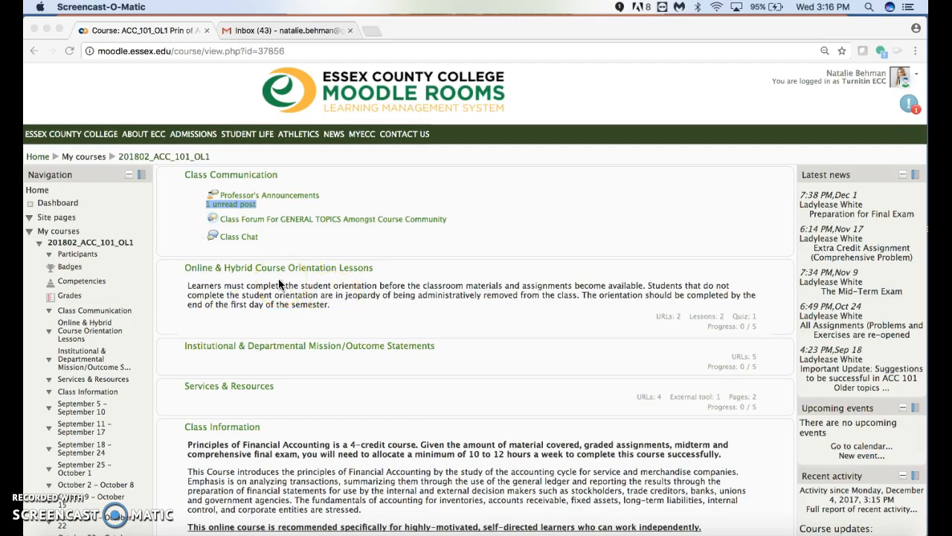
Open ACC 101's Class Information section and scroll to the MH Campus e-text registration link
{"action": "scroll", "scroll_direction": "down", "scroll_amount": 3}
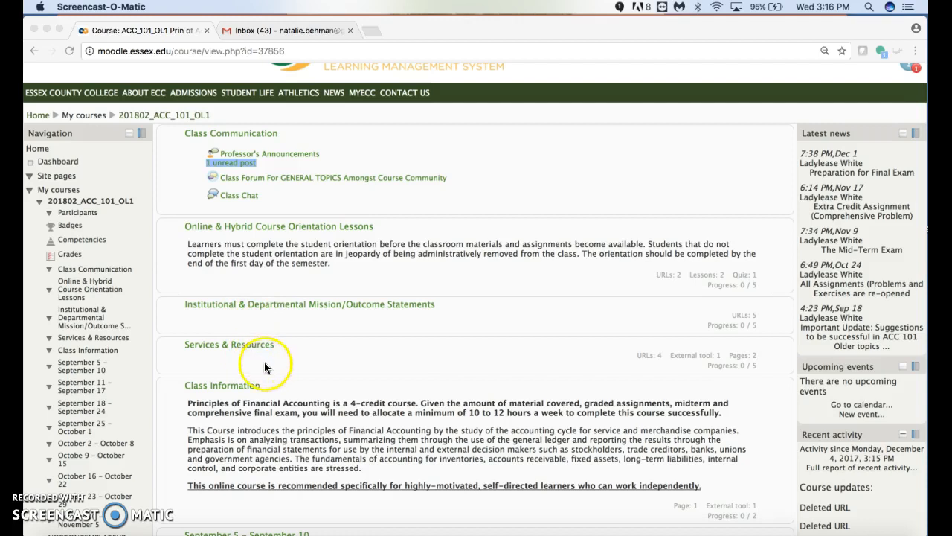
{"action": "mouse_move", "coordinate": [249, 382]}
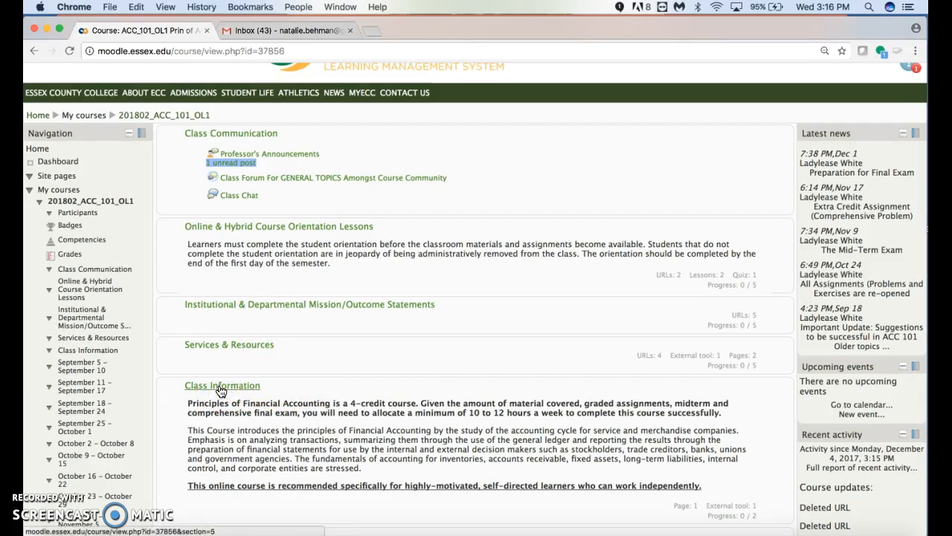
{"action": "scroll", "scroll_direction": "up", "scroll_amount": 3}
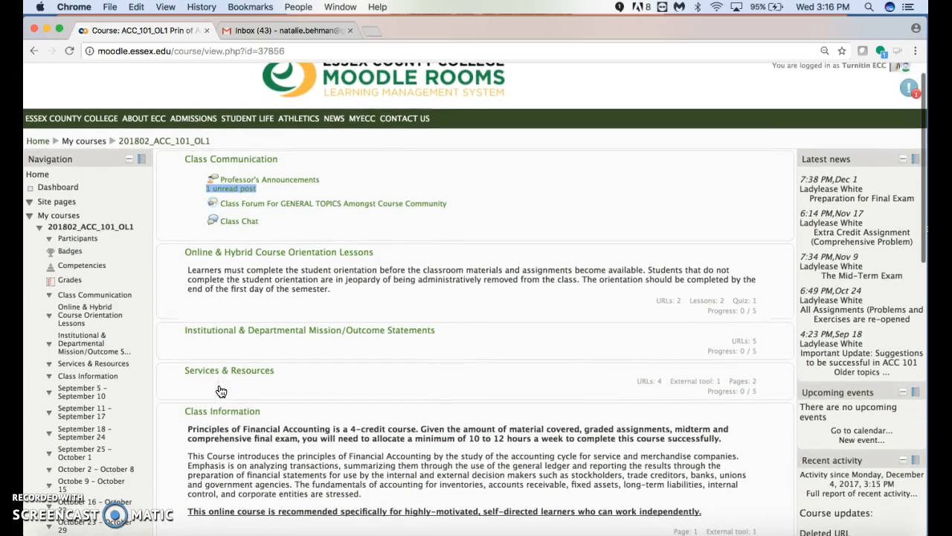
{"action": "mouse_move", "coordinate": [224, 326]}
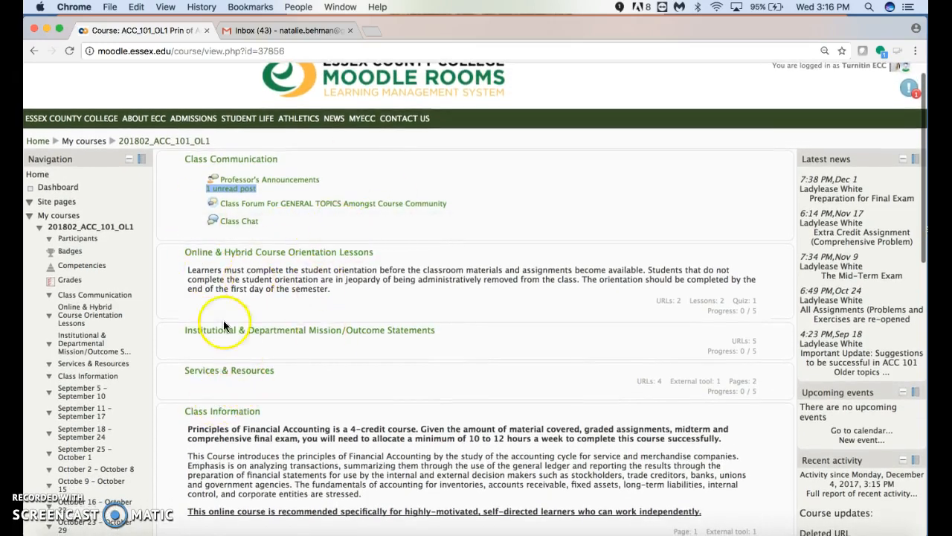
{"action": "left_click", "coordinate": [221, 411]}
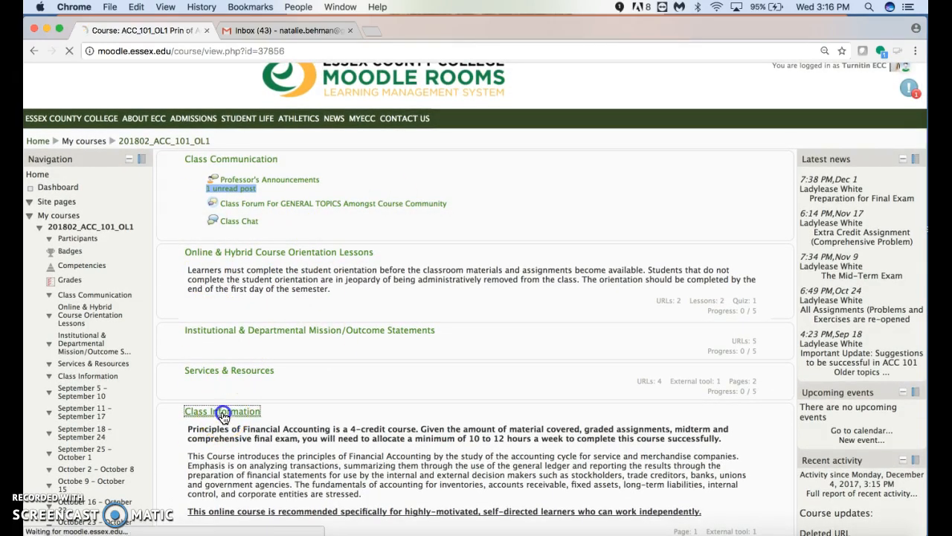
{"action": "left_click", "coordinate": [222, 411]}
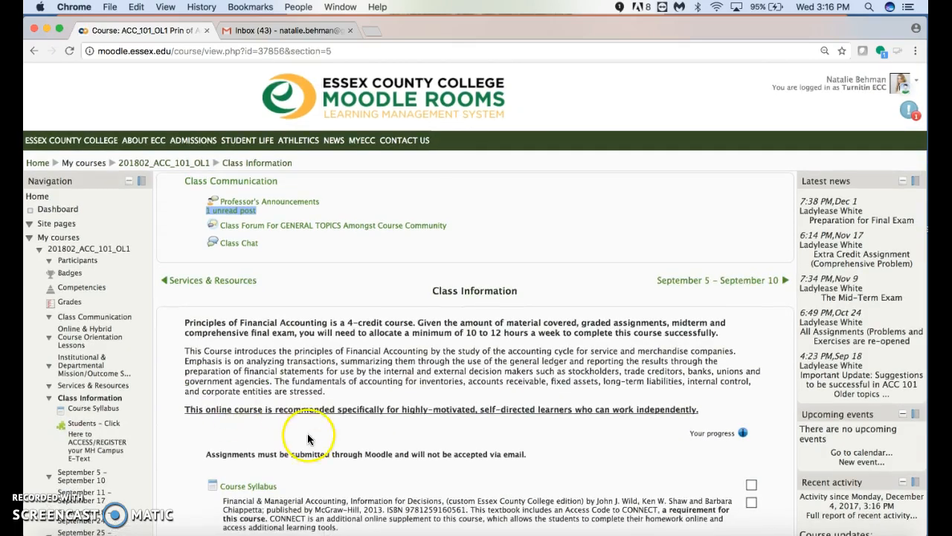
{"action": "scroll", "scroll_direction": "down", "scroll_amount": 3}
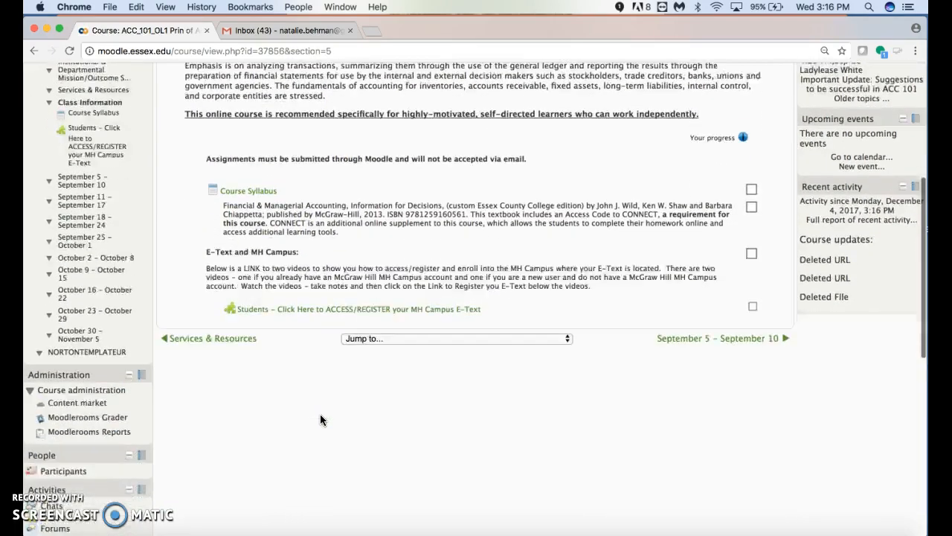
{"action": "scroll", "scroll_direction": "down", "scroll_amount": 3}
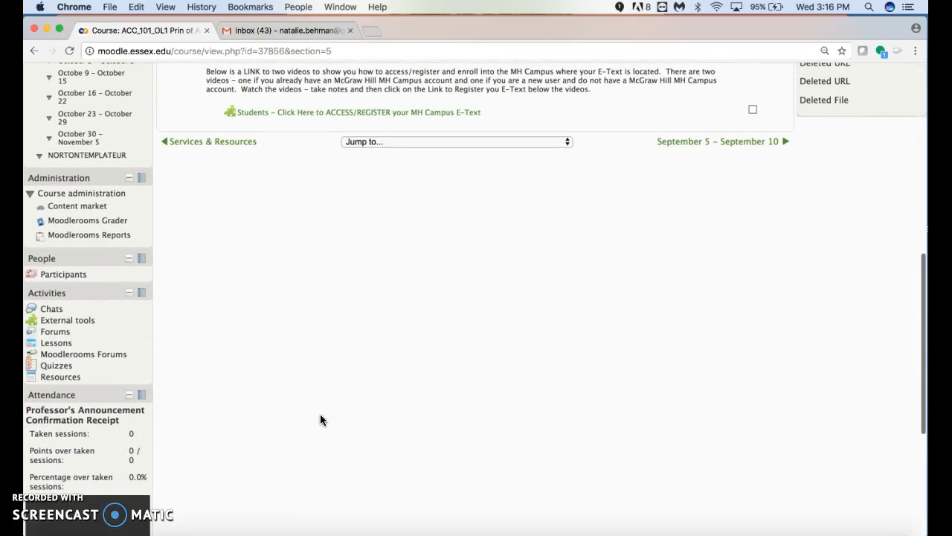
{"action": "mouse_move", "coordinate": [272, 122]}
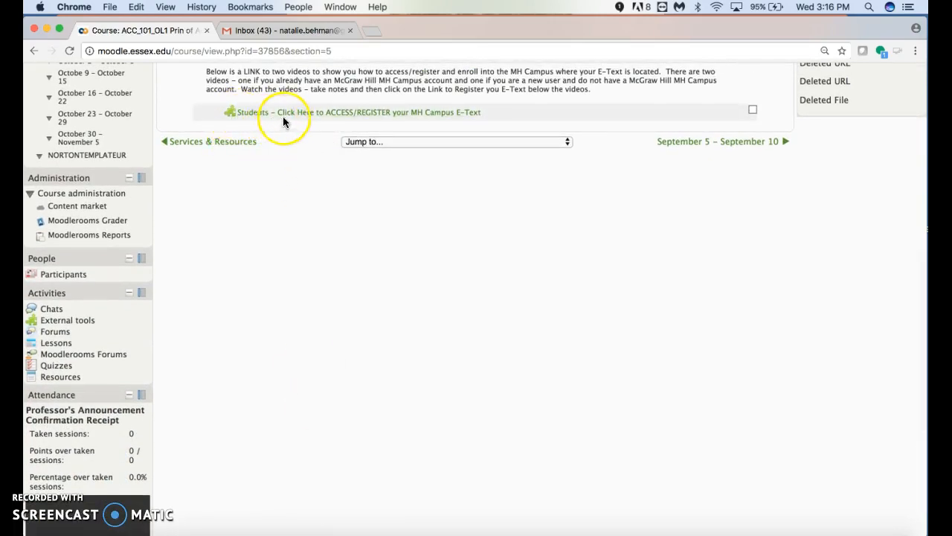
{"action": "mouse_move", "coordinate": [370, 116]}
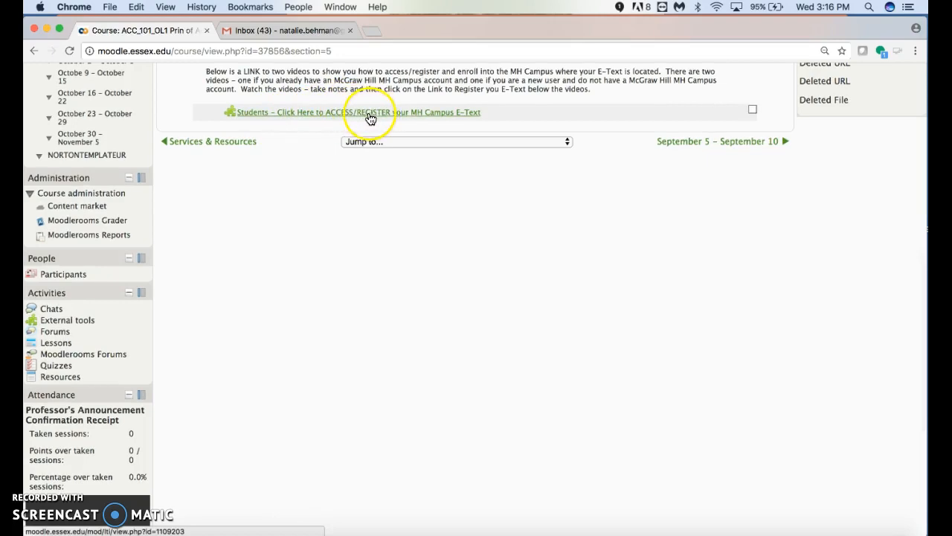
{"action": "mouse_move", "coordinate": [341, 118]}
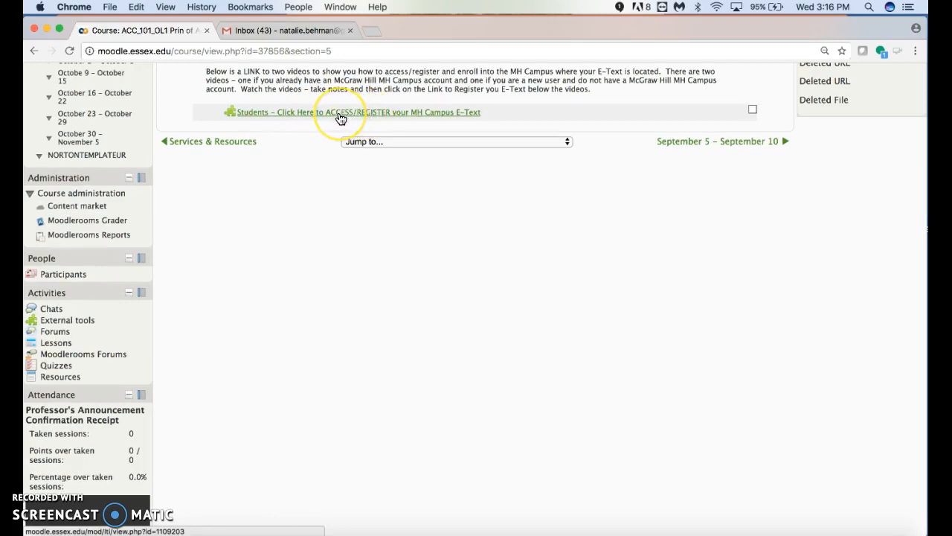
Follow the MH Campus e-text link, accept the terms of use and privacy policy, and get started
{"action": "left_click", "coordinate": [357, 111]}
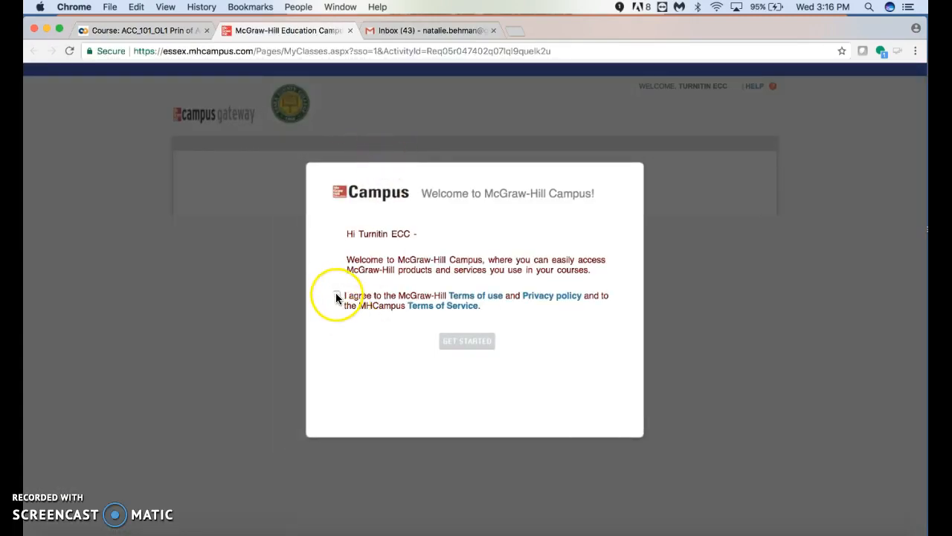
{"action": "left_click", "coordinate": [337, 295]}
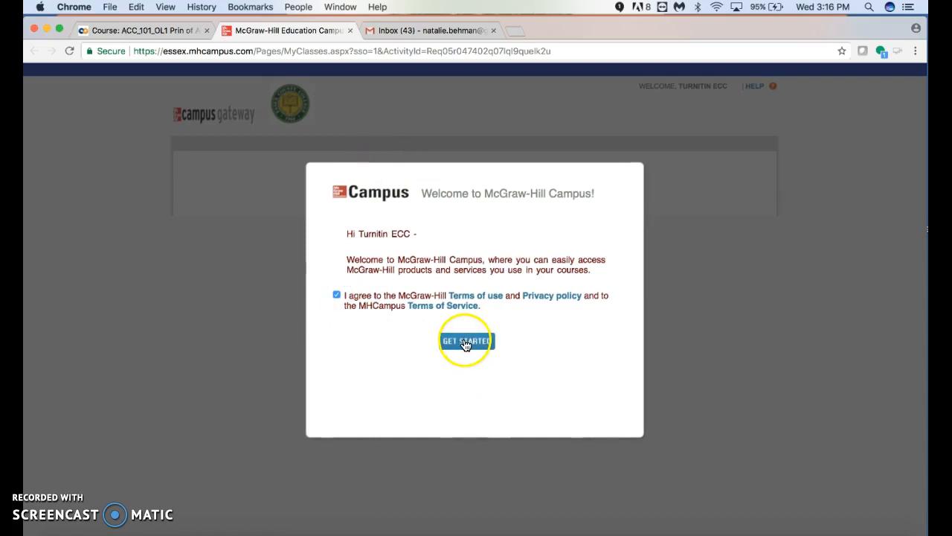
{"action": "left_click", "coordinate": [466, 341]}
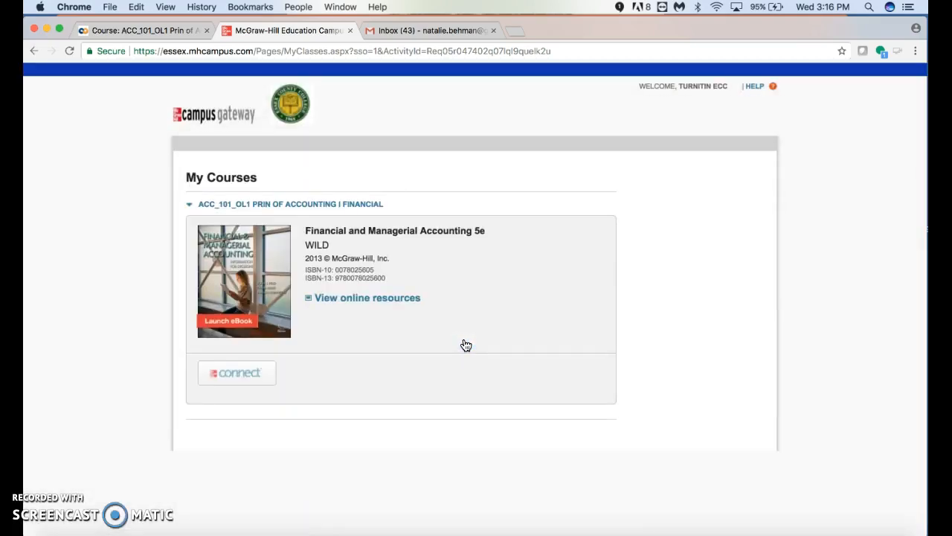
Start linking a Connect account and enter a support e-mail address in the lookup field
{"action": "left_click", "coordinate": [237, 372]}
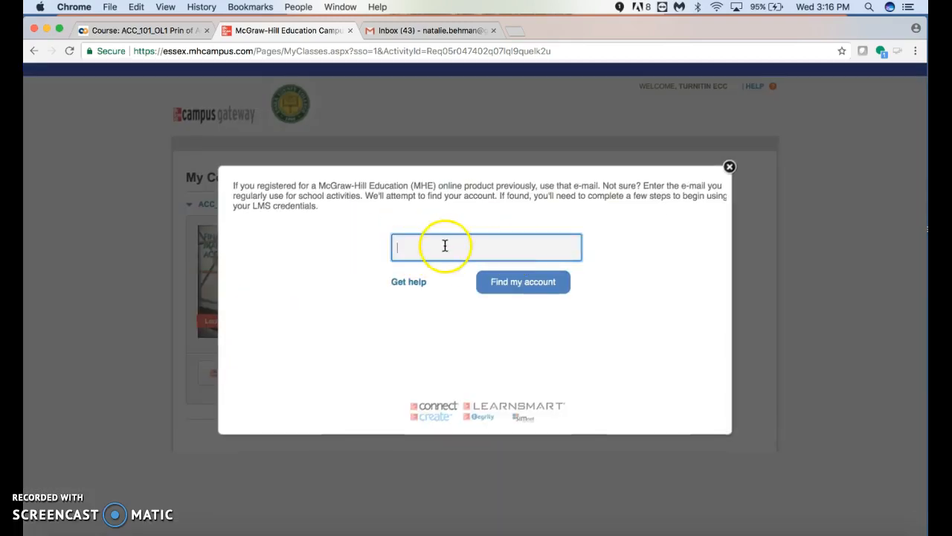
{"action": "mouse_move", "coordinate": [523, 281]}
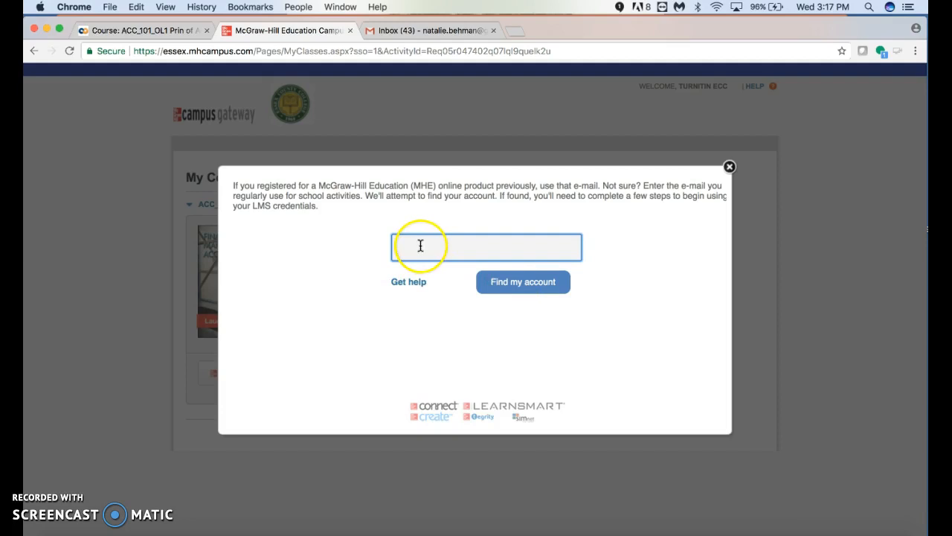
{"action": "mouse_move", "coordinate": [386, 228]}
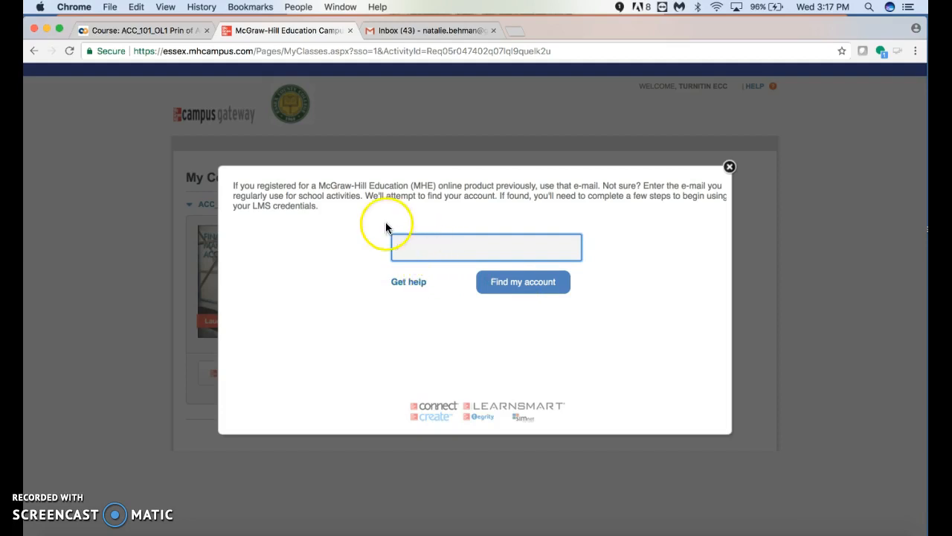
{"action": "mouse_move", "coordinate": [517, 269]}
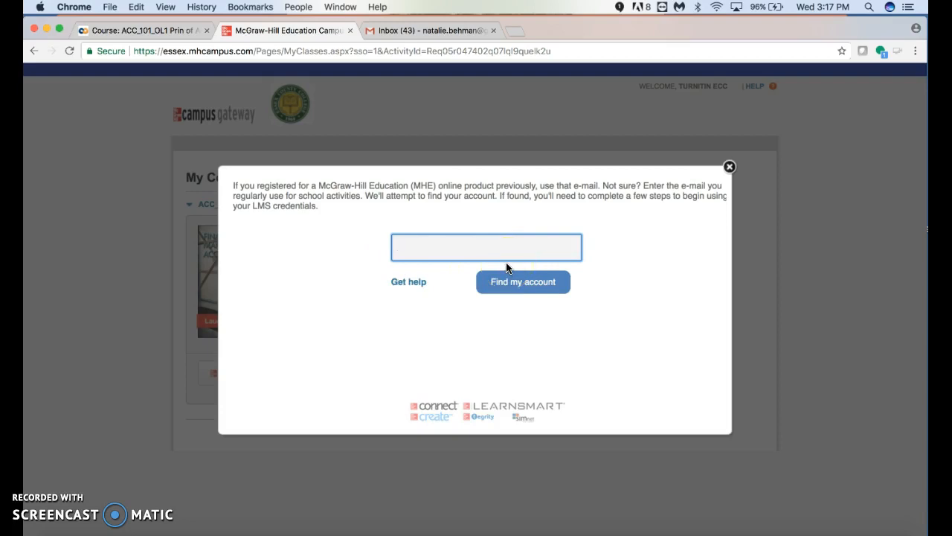
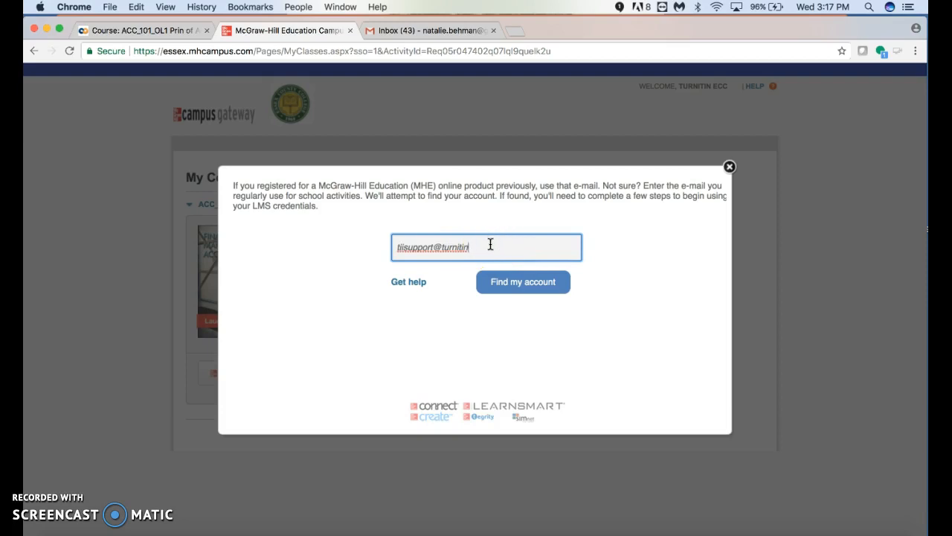
Search for an existing McGraw-Hill account with the entered e-mail; no match is found
{"action": "left_click", "coordinate": [523, 282]}
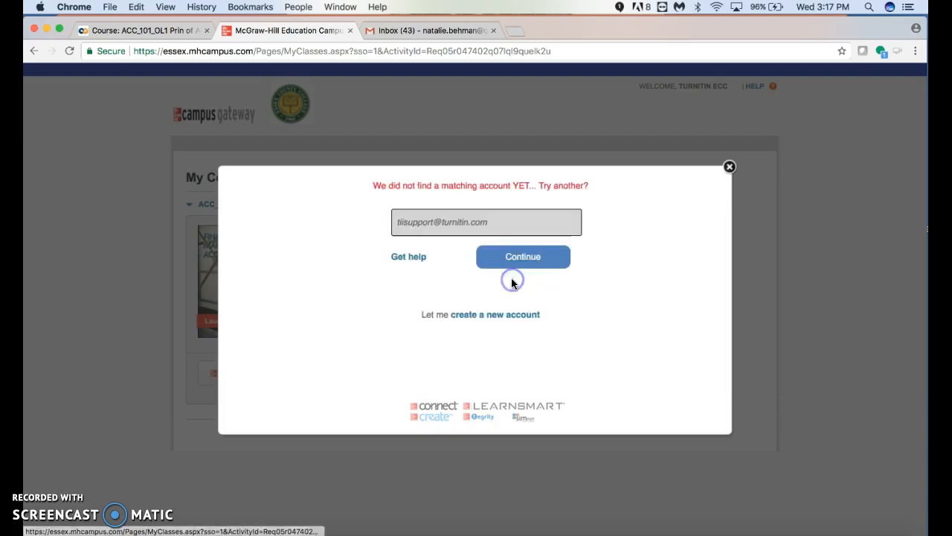
{"action": "mouse_move", "coordinate": [442, 201]}
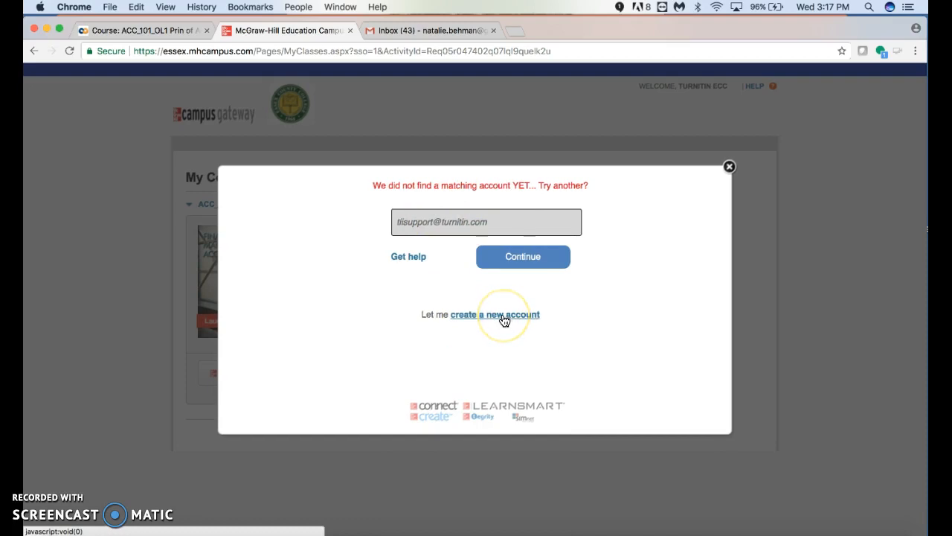
{"action": "mouse_move", "coordinate": [504, 333]}
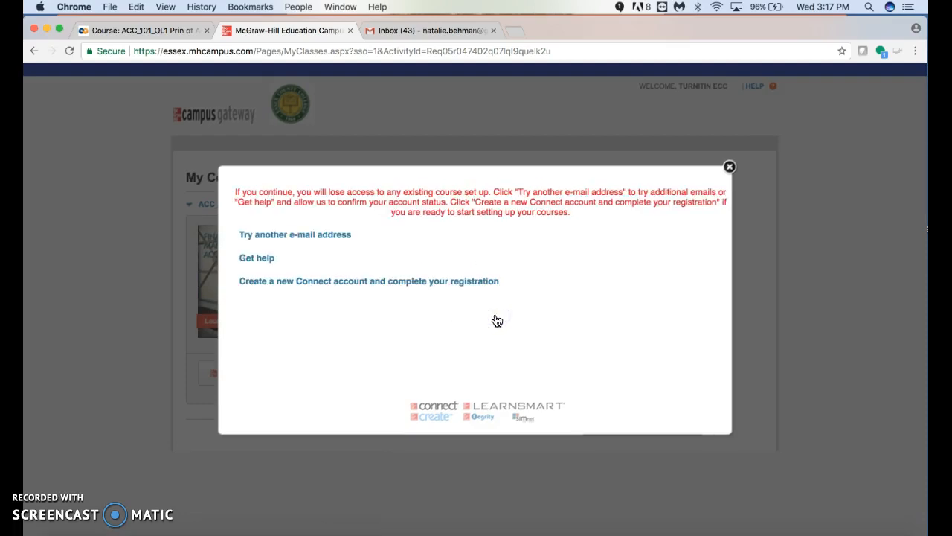
{"action": "mouse_move", "coordinate": [400, 294]}
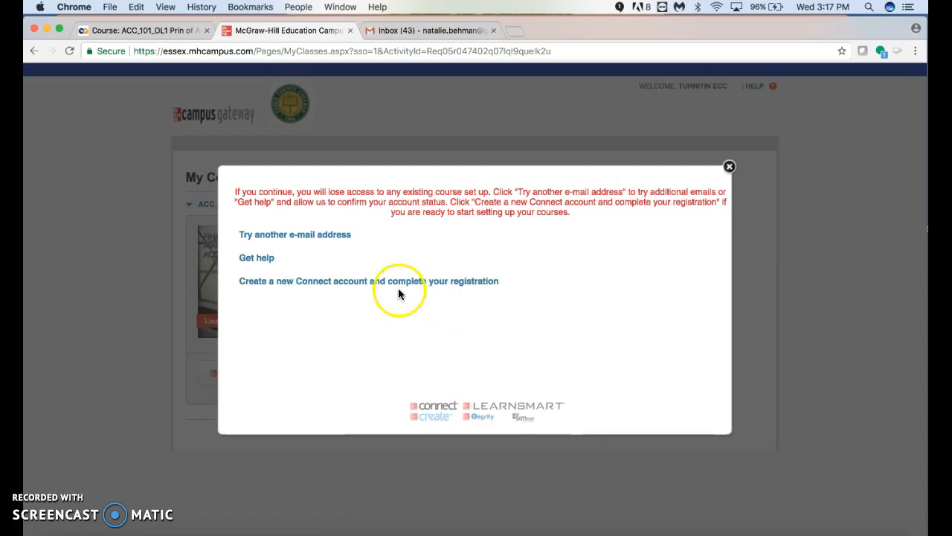
{"action": "mouse_move", "coordinate": [346, 287]}
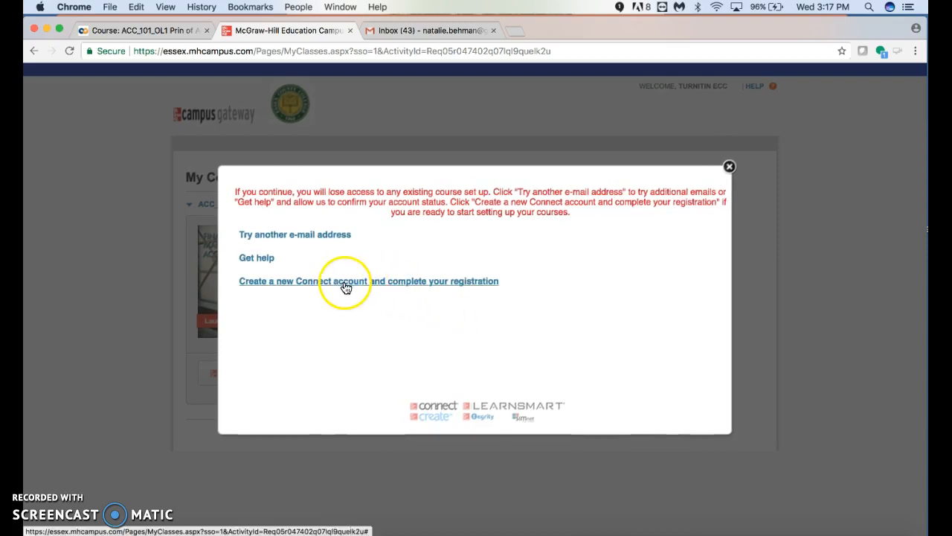
{"action": "left_click", "coordinate": [368, 280]}
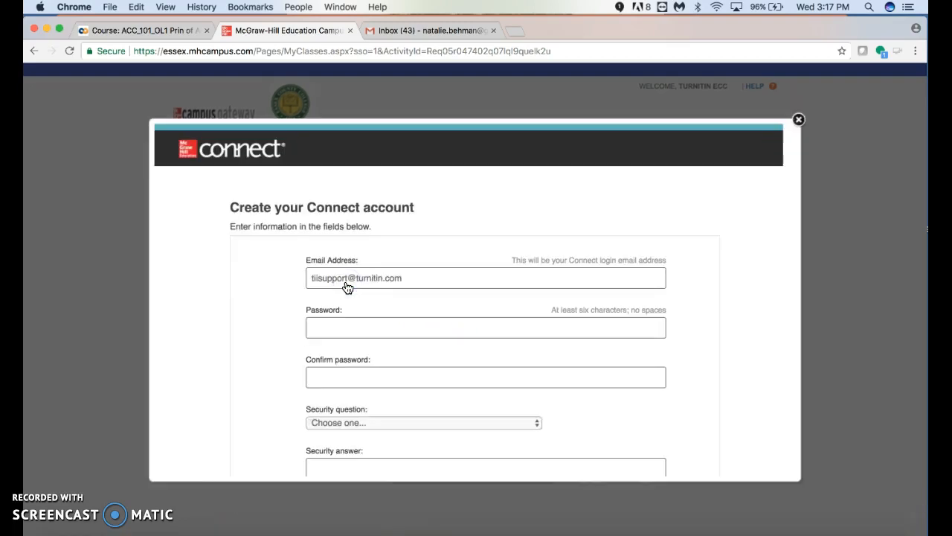
{"action": "scroll", "scroll_direction": "down", "scroll_amount": 3}
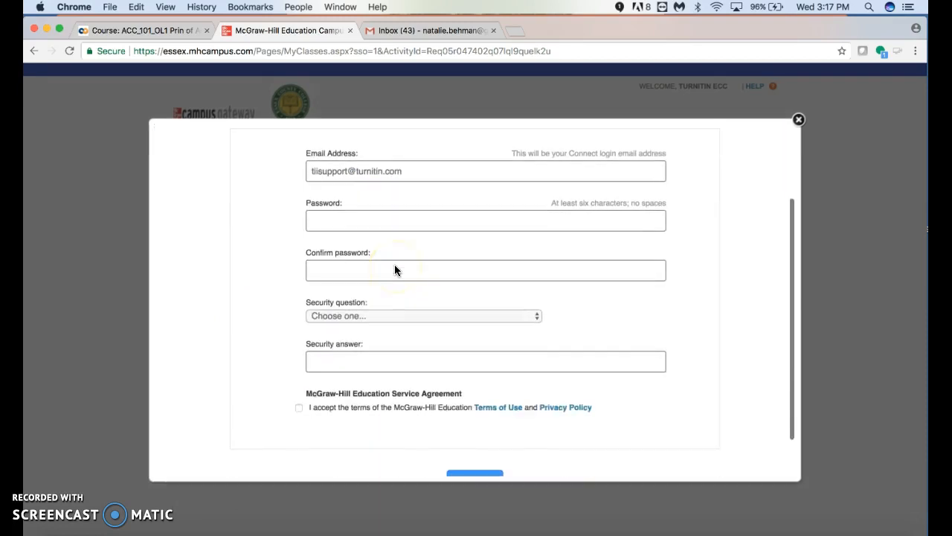
{"action": "scroll", "scroll_direction": "up", "scroll_amount": 3}
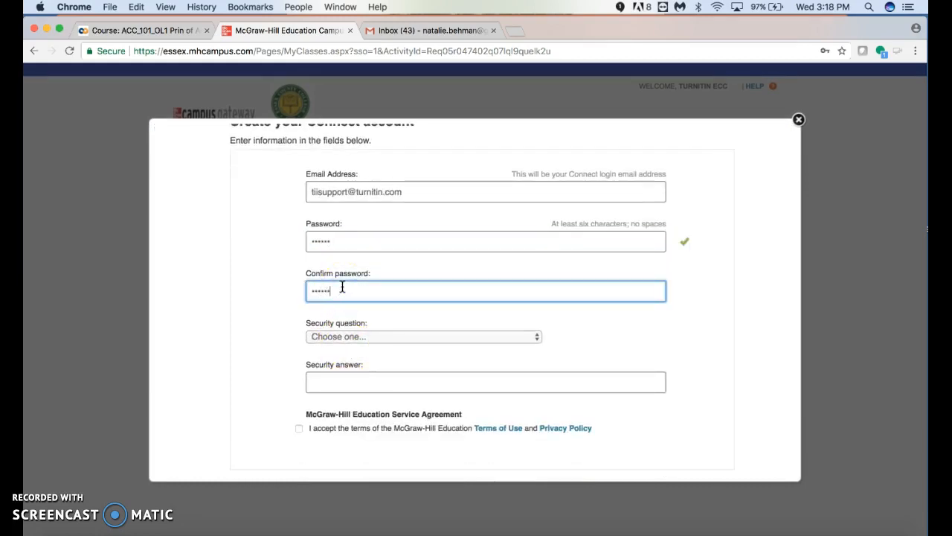
{"action": "left_click", "coordinate": [423, 336]}
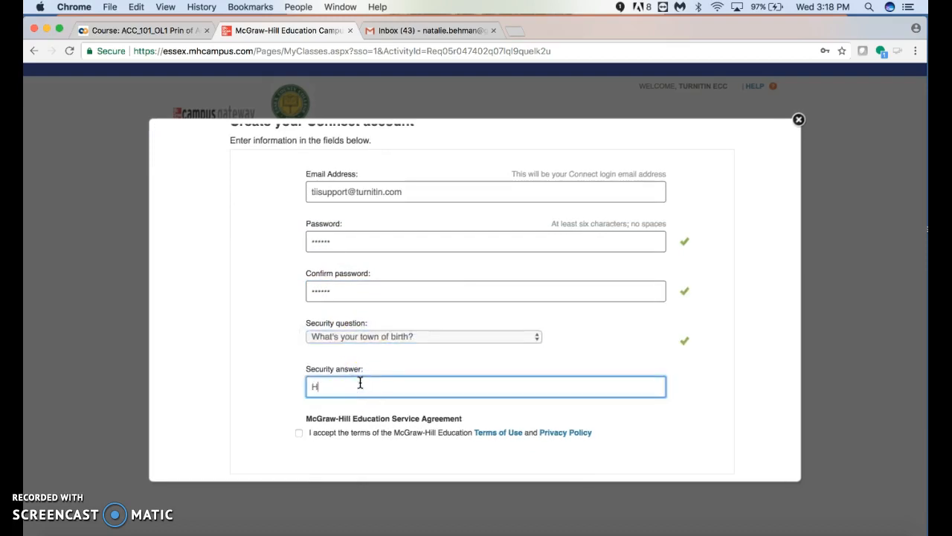
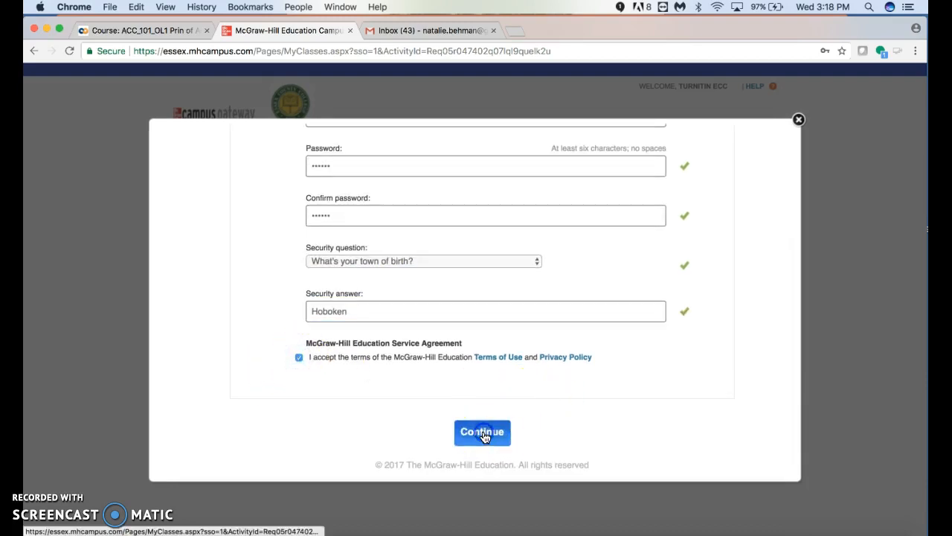
{"action": "left_click", "coordinate": [482, 433]}
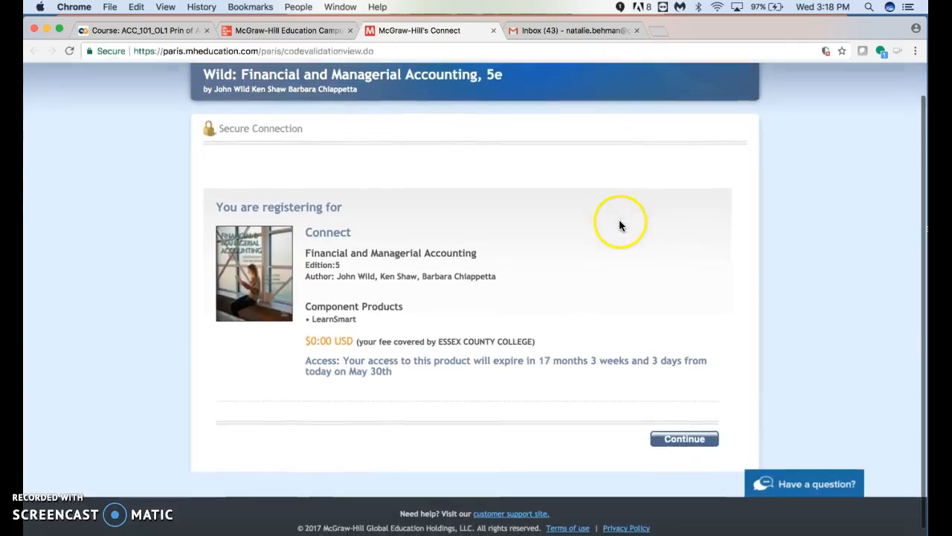
{"action": "mouse_move", "coordinate": [323, 212]}
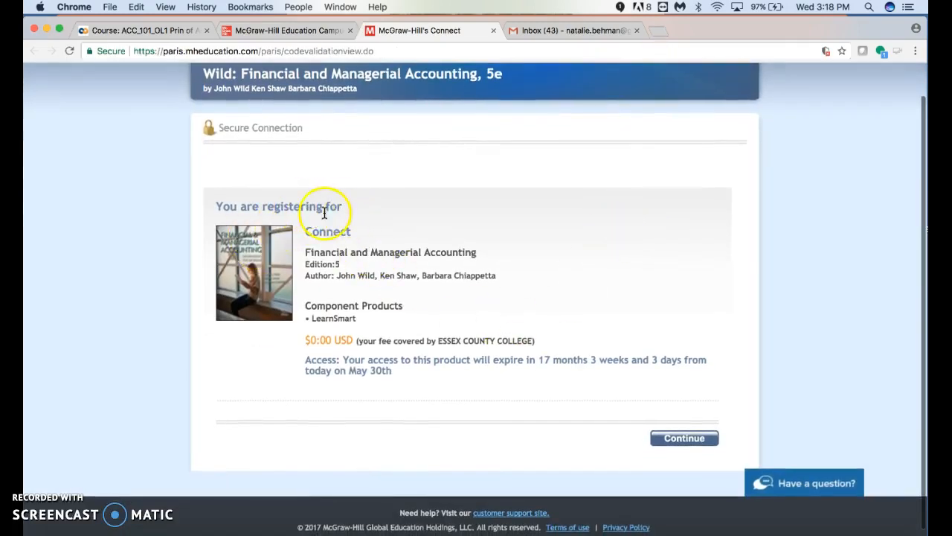
{"action": "mouse_move", "coordinate": [316, 252]}
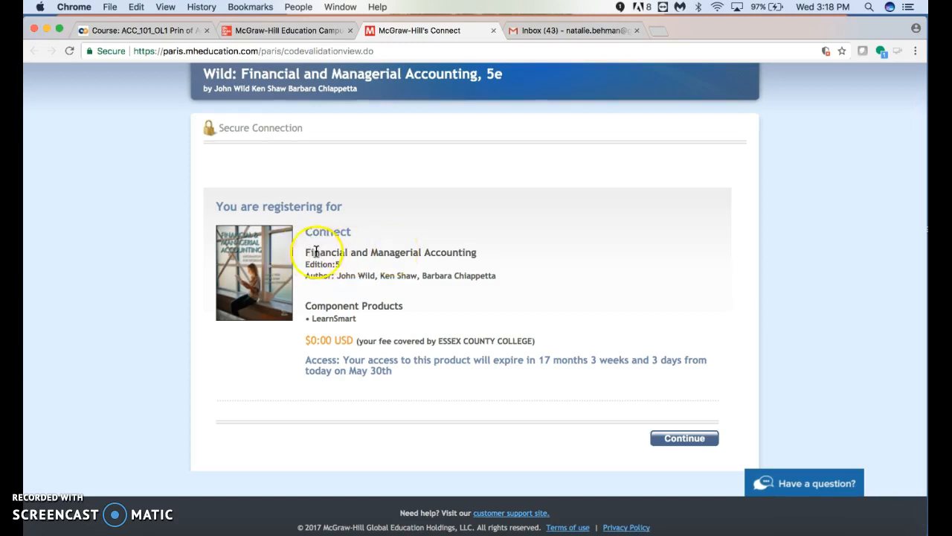
{"action": "mouse_move", "coordinate": [345, 271]}
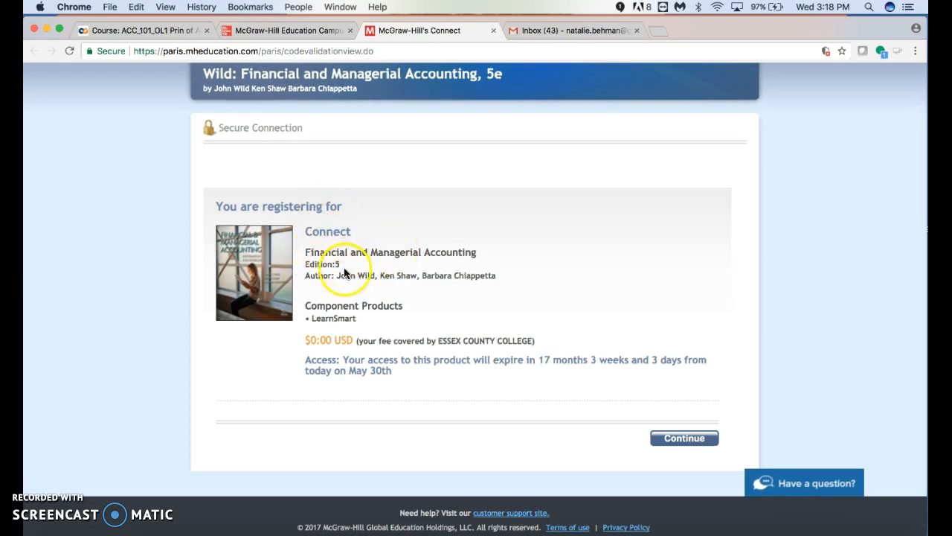
{"action": "mouse_move", "coordinate": [309, 253]}
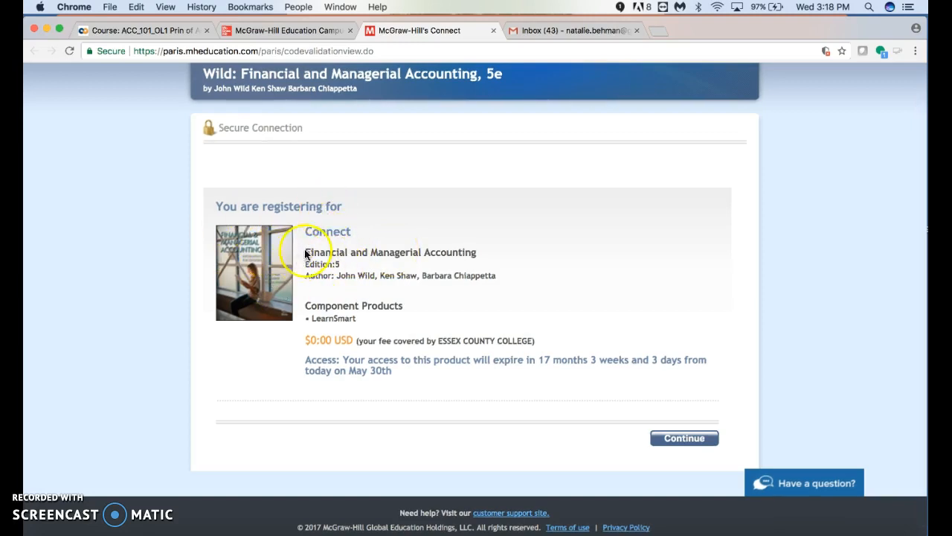
{"action": "mouse_move", "coordinate": [379, 239]}
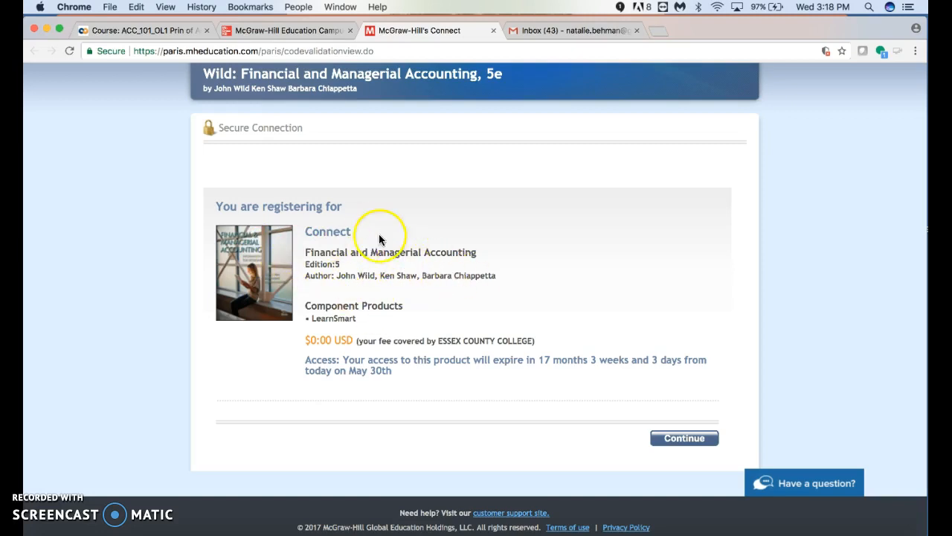
{"action": "mouse_move", "coordinate": [476, 253]}
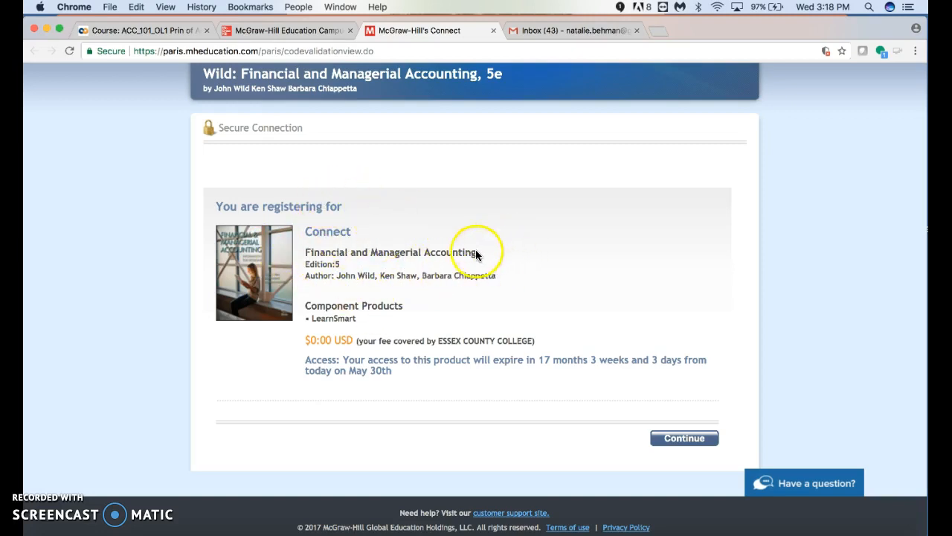
{"action": "mouse_move", "coordinate": [379, 350]}
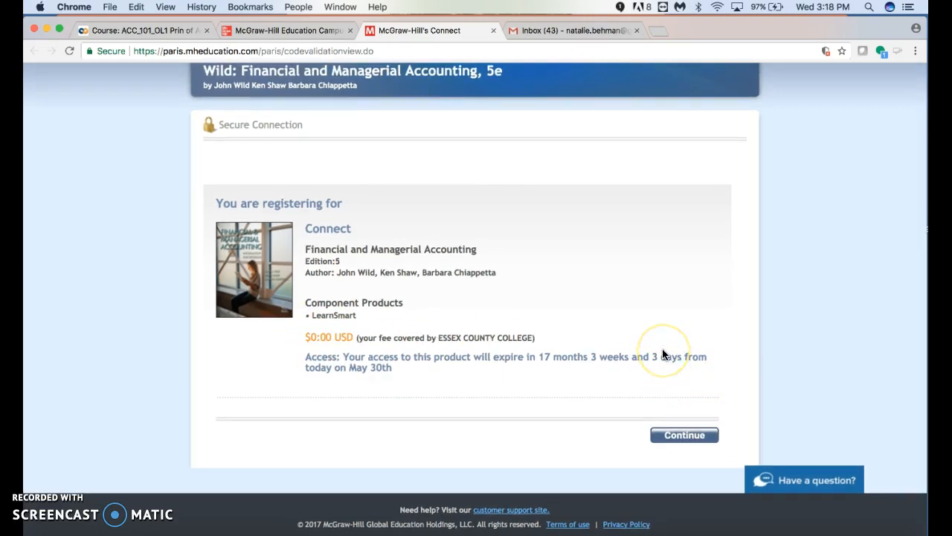
{"action": "mouse_move", "coordinate": [663, 339]}
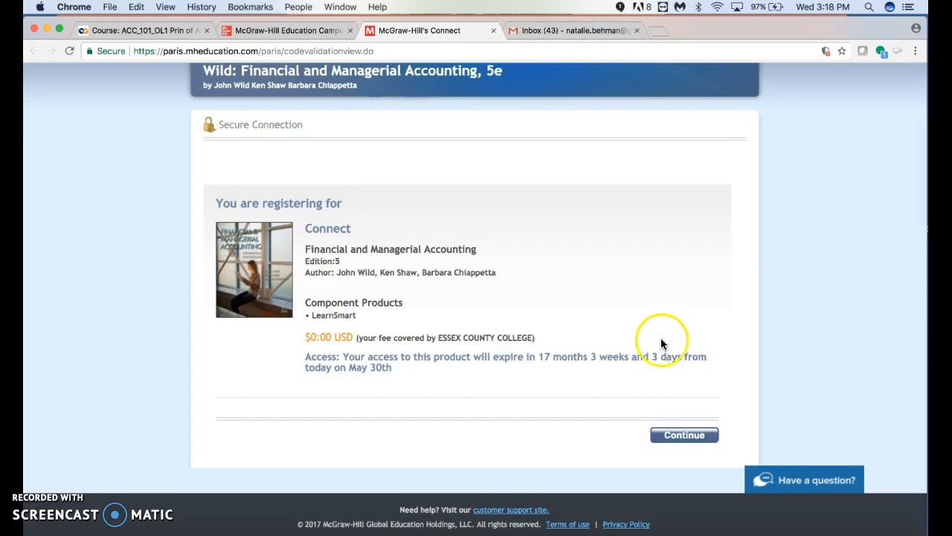
Continue past the Financial and Managerial Accounting 5e registration summary covered by Essex County College
{"action": "left_click", "coordinate": [684, 435]}
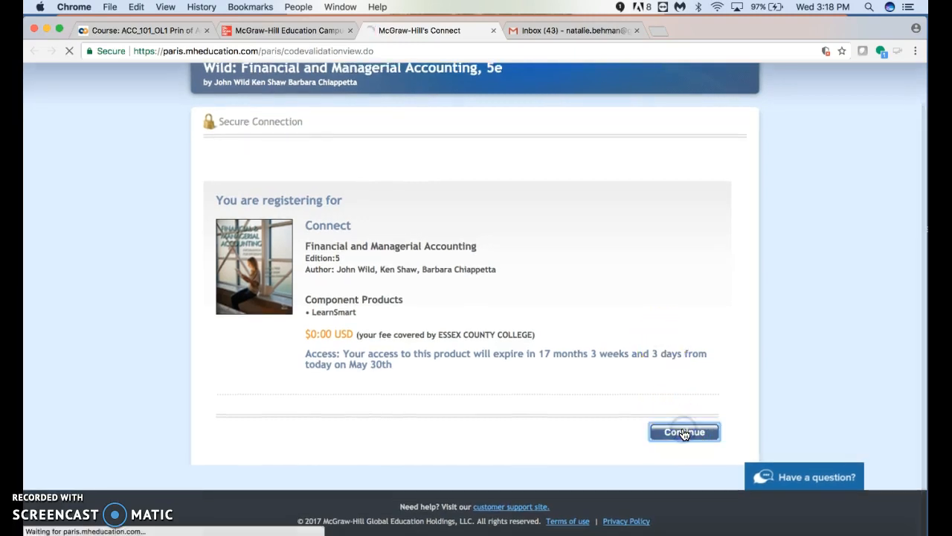
{"action": "left_click", "coordinate": [683, 431]}
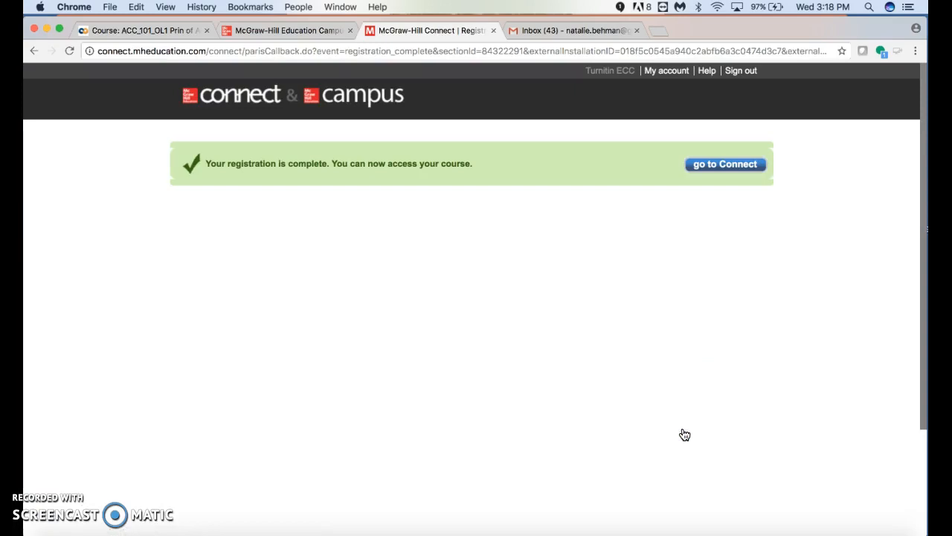
{"action": "mouse_move", "coordinate": [365, 178]}
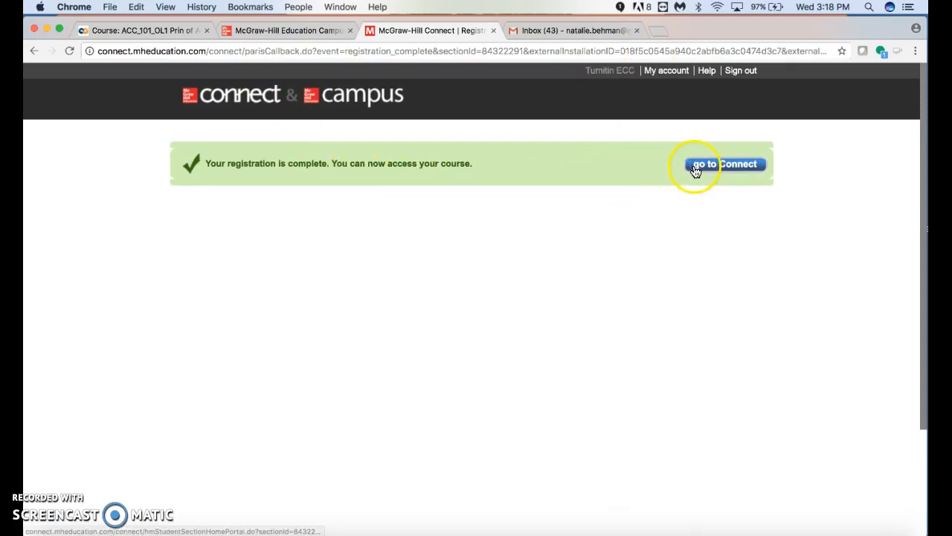
{"action": "mouse_move", "coordinate": [651, 176]}
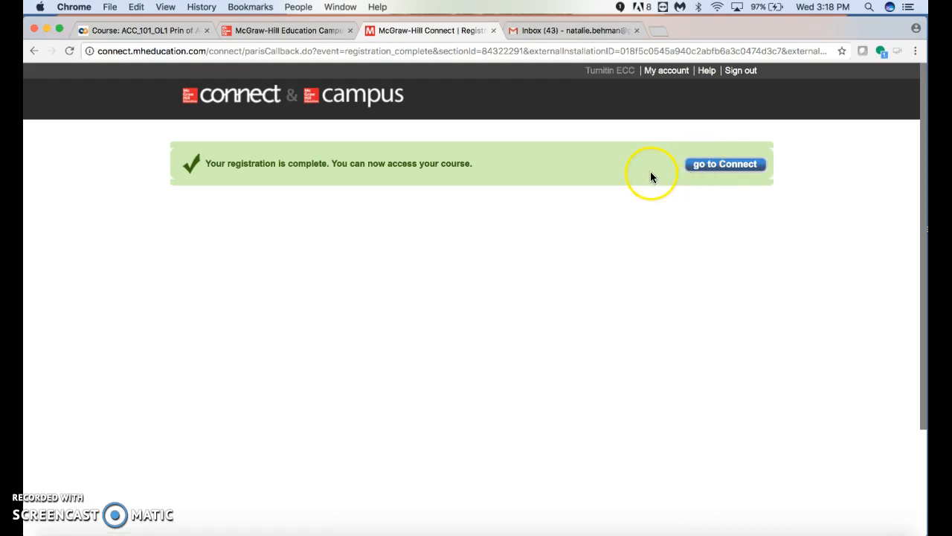
{"action": "mouse_move", "coordinate": [599, 206]}
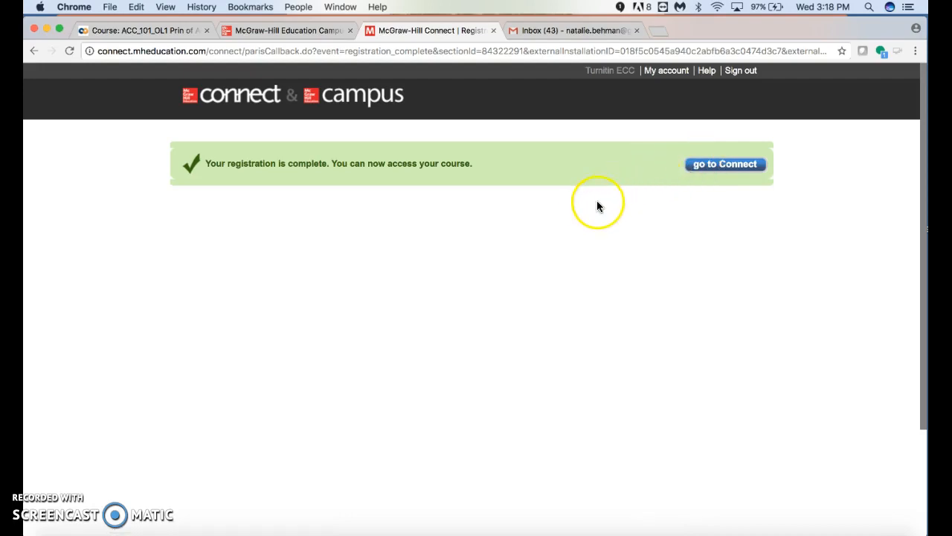
{"action": "mouse_move", "coordinate": [569, 210]}
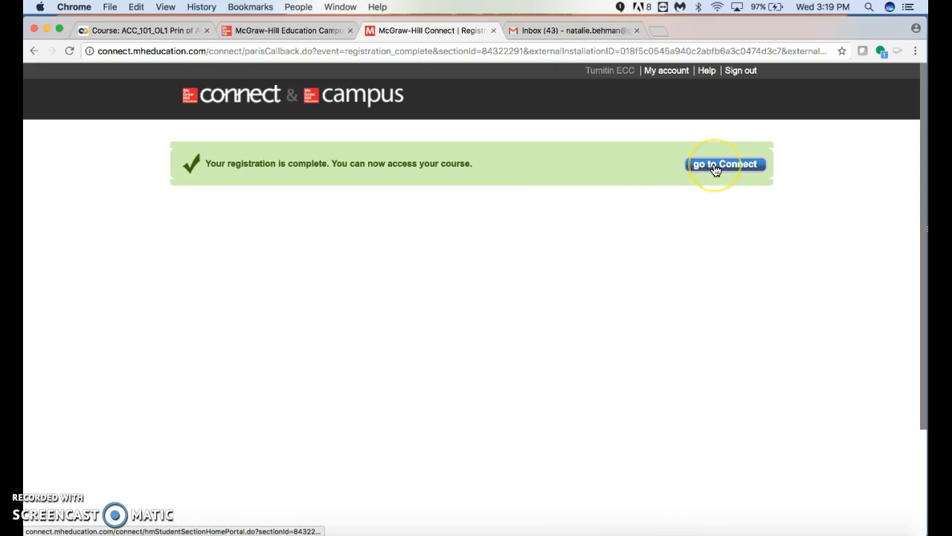
Go from the registration-complete page to the ACC 101 Connect course home
{"action": "left_click", "coordinate": [725, 164]}
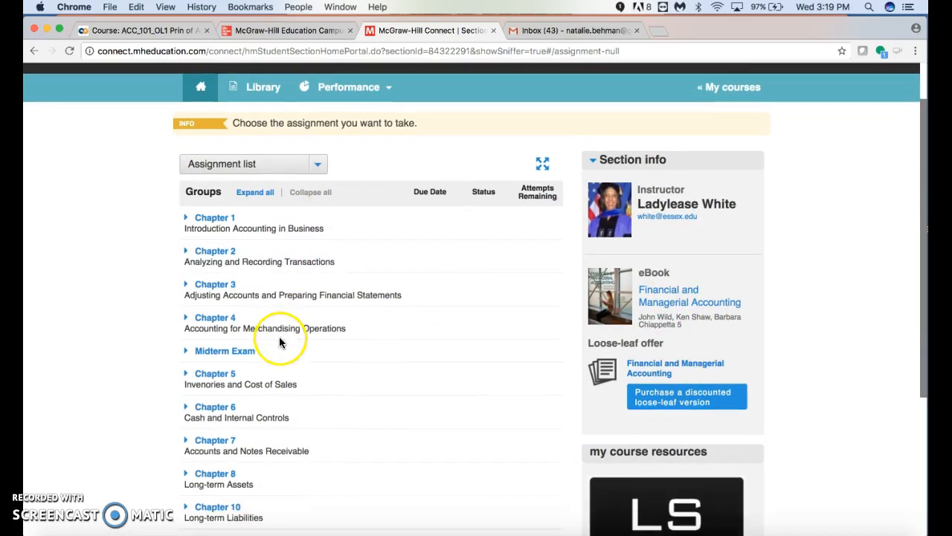
Expand Chapter 1 to list its four past-due assignments
{"action": "scroll", "scroll_direction": "down", "scroll_amount": 3}
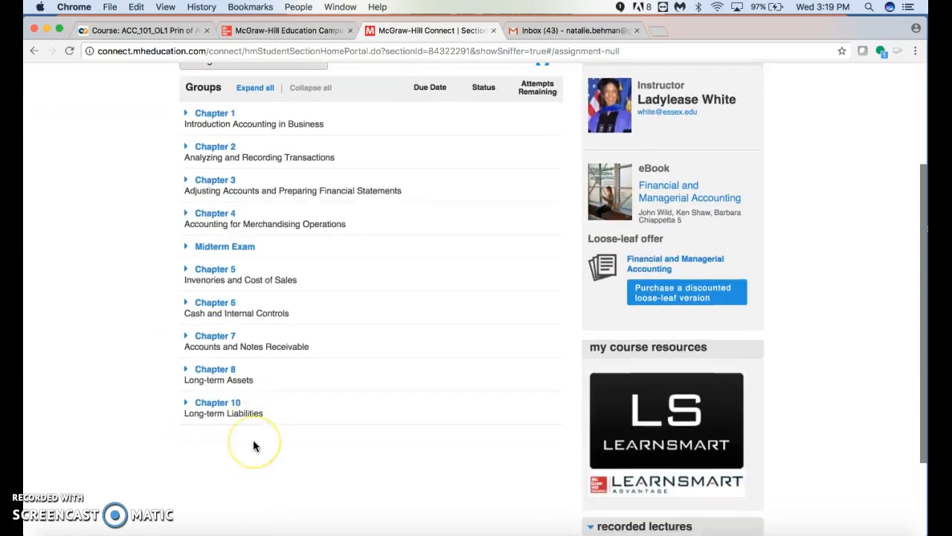
{"action": "scroll", "scroll_direction": "up", "scroll_amount": 3}
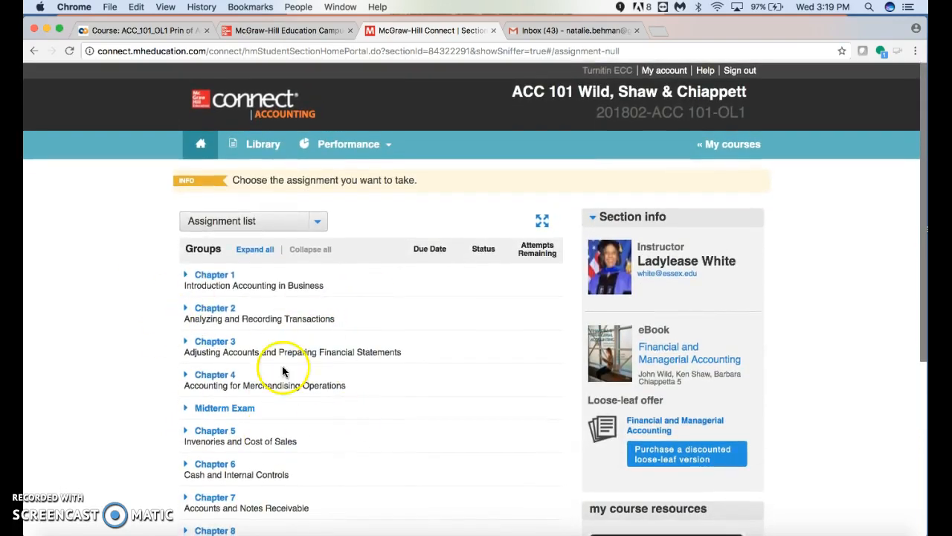
{"action": "left_click", "coordinate": [215, 274]}
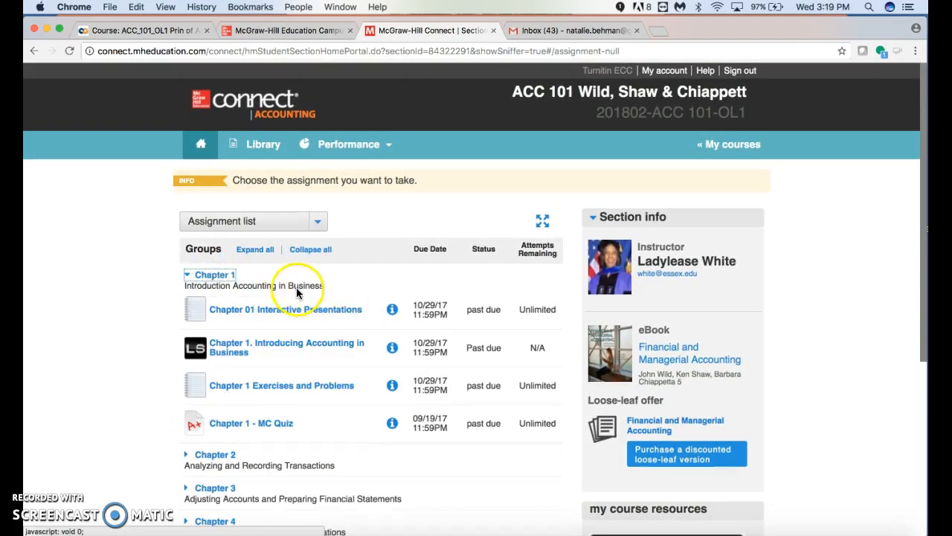
{"action": "mouse_move", "coordinate": [372, 398]}
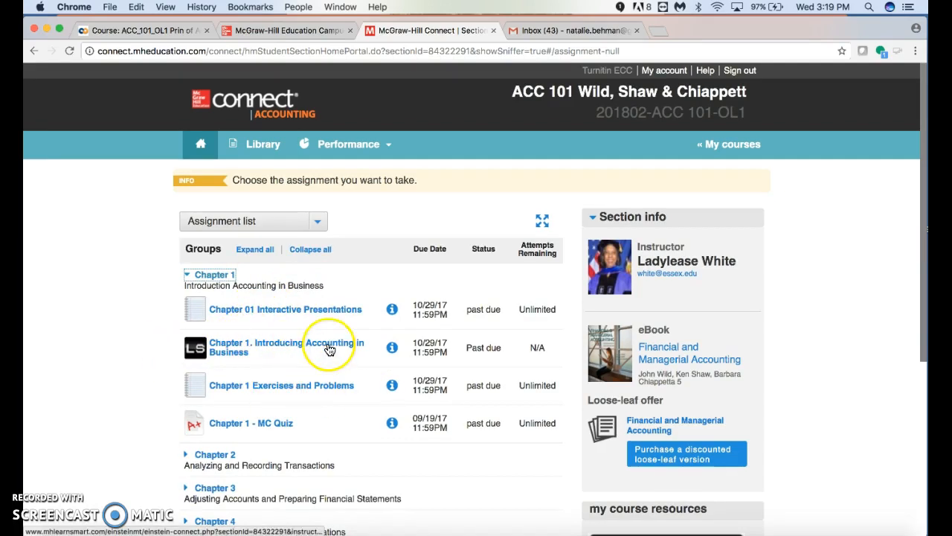
{"action": "mouse_move", "coordinate": [172, 364]}
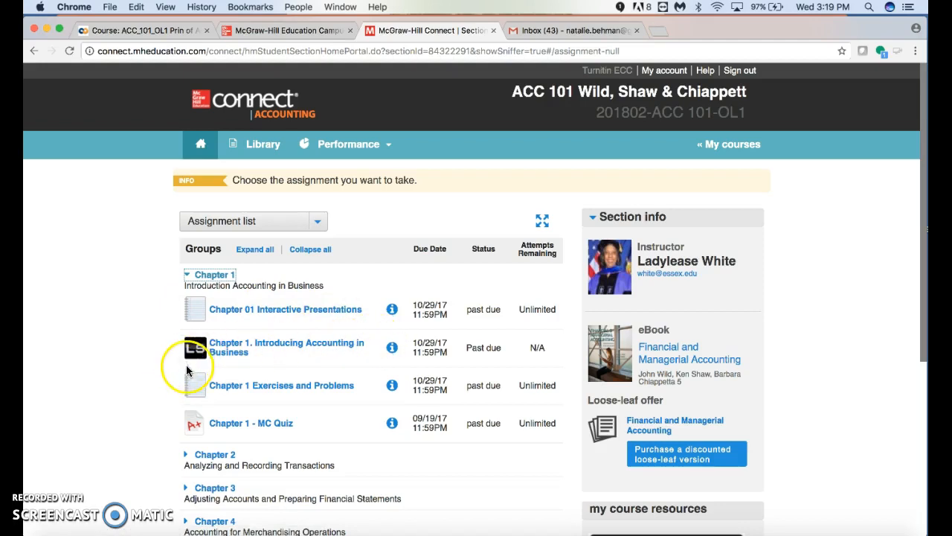
{"action": "mouse_move", "coordinate": [298, 425]}
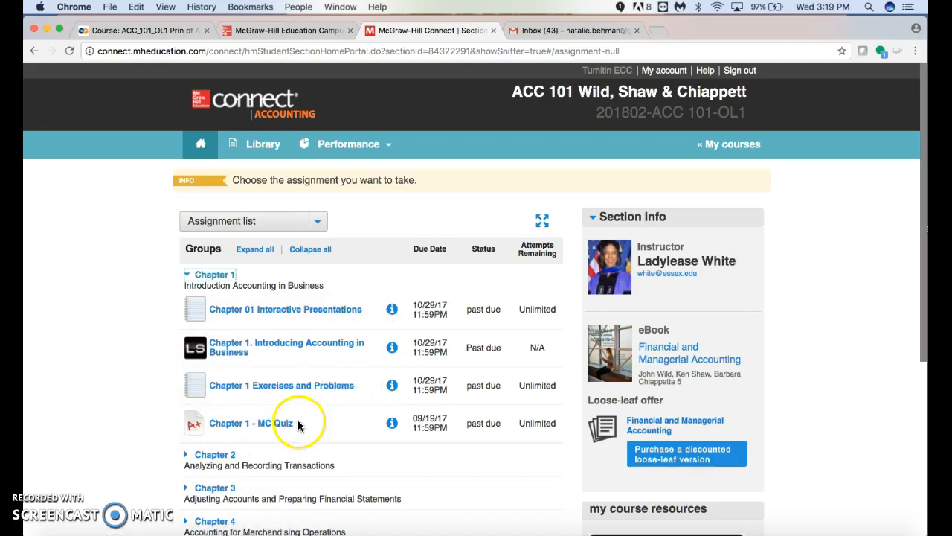
{"action": "mouse_move", "coordinate": [448, 365]}
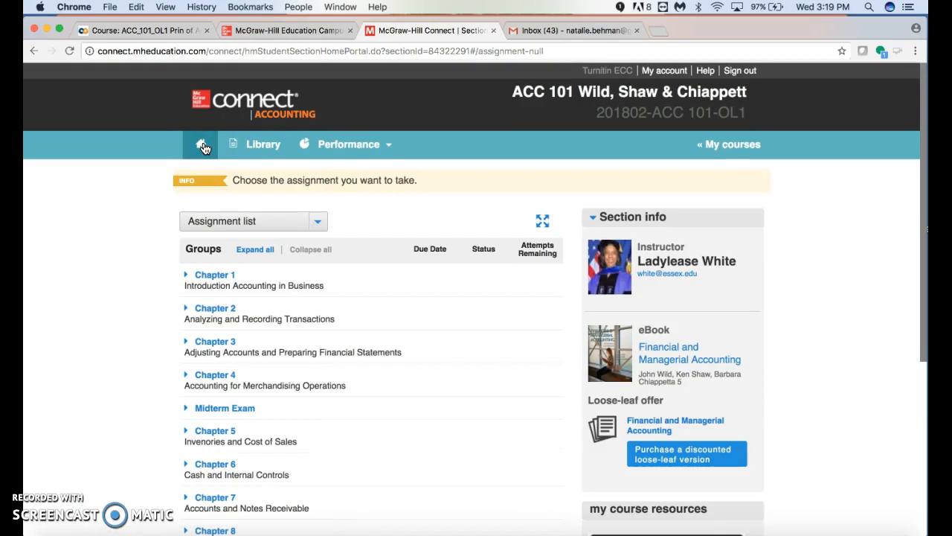
{"action": "mouse_move", "coordinate": [353, 268]}
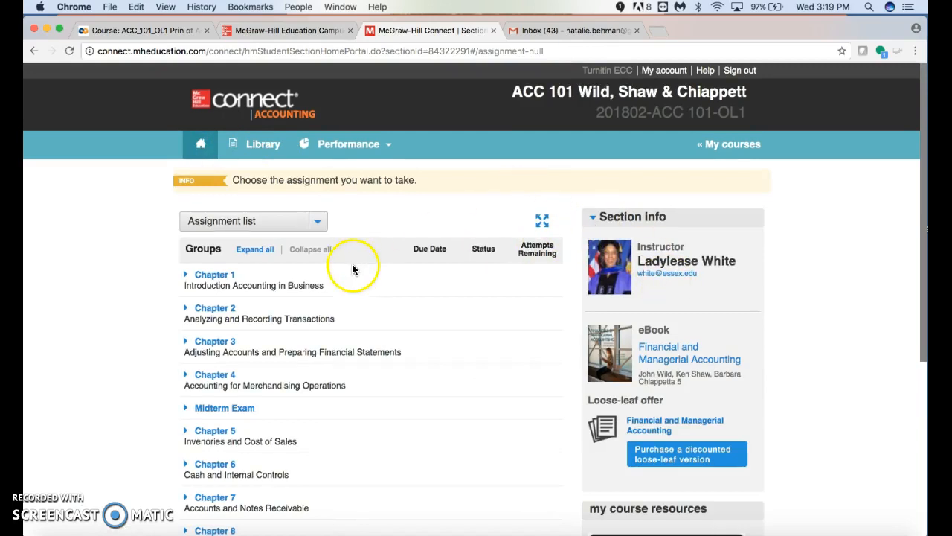
{"action": "mouse_move", "coordinate": [645, 342]}
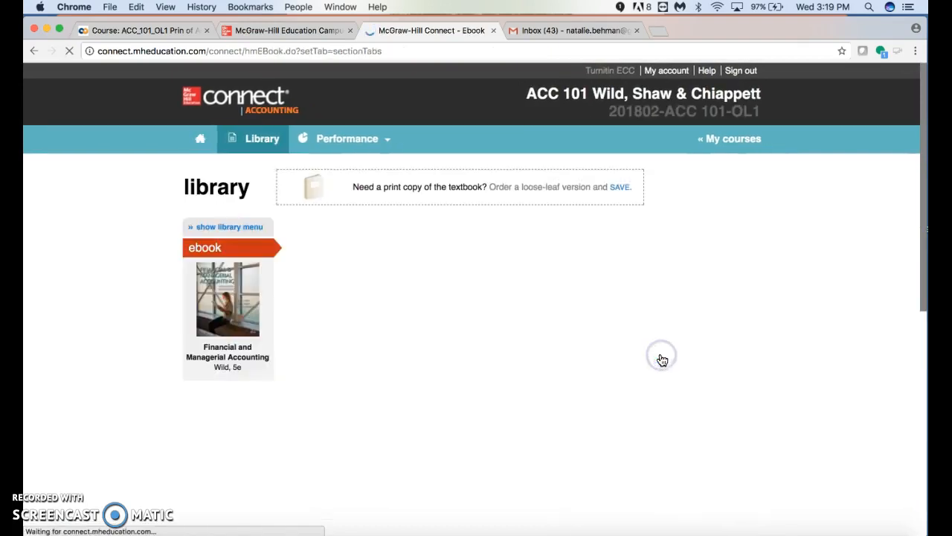
Open Chapter 1 'Introducing Accounting in Business' from the e-book table of contents
{"action": "left_click", "coordinate": [227, 299]}
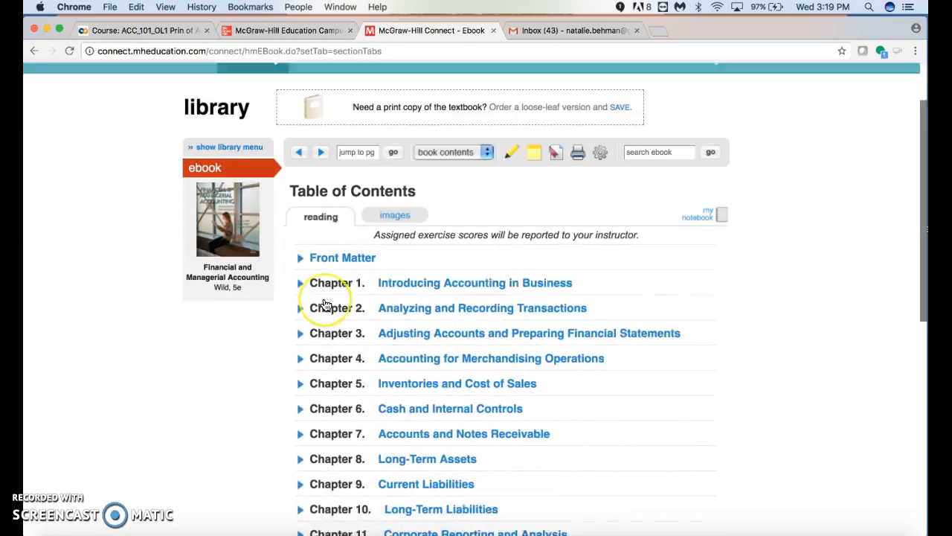
{"action": "scroll", "scroll_direction": "down", "scroll_amount": 3}
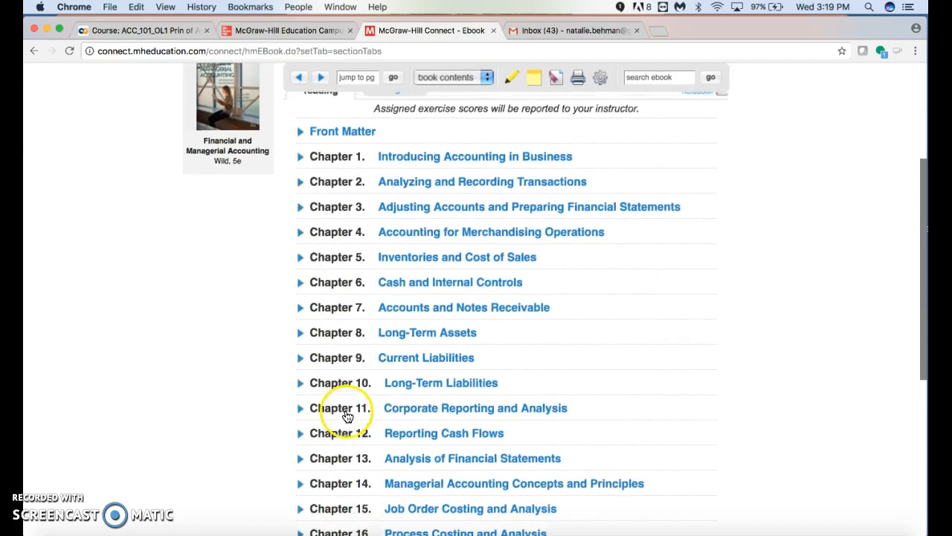
{"action": "scroll", "scroll_direction": "up", "scroll_amount": 3}
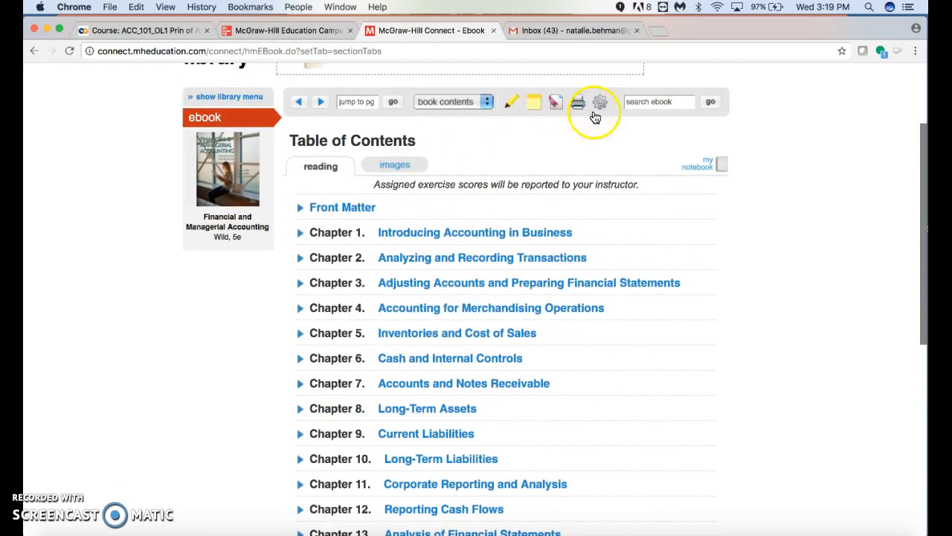
{"action": "left_click", "coordinate": [475, 232]}
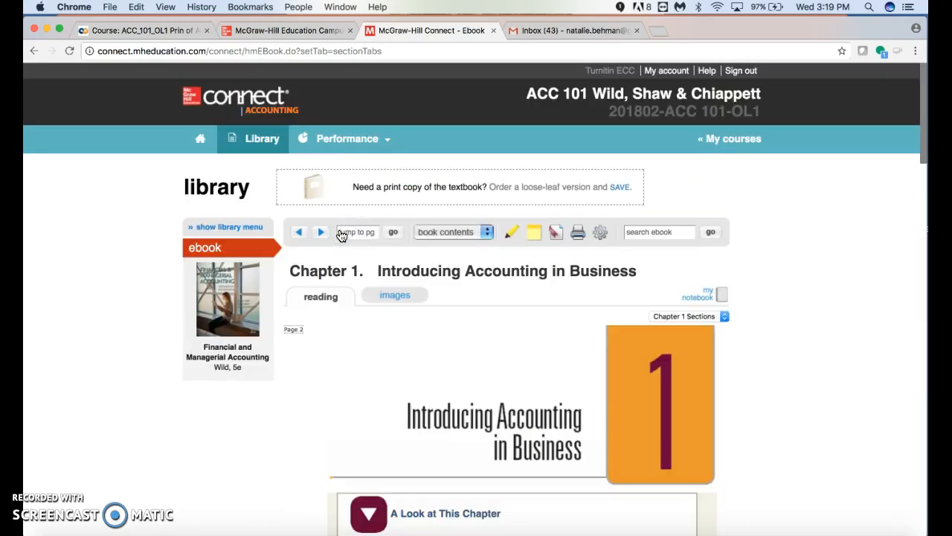
Advance to Chapter 1's Fundamentals of Accounting section on ethics
{"action": "scroll", "scroll_direction": "down", "scroll_amount": 3}
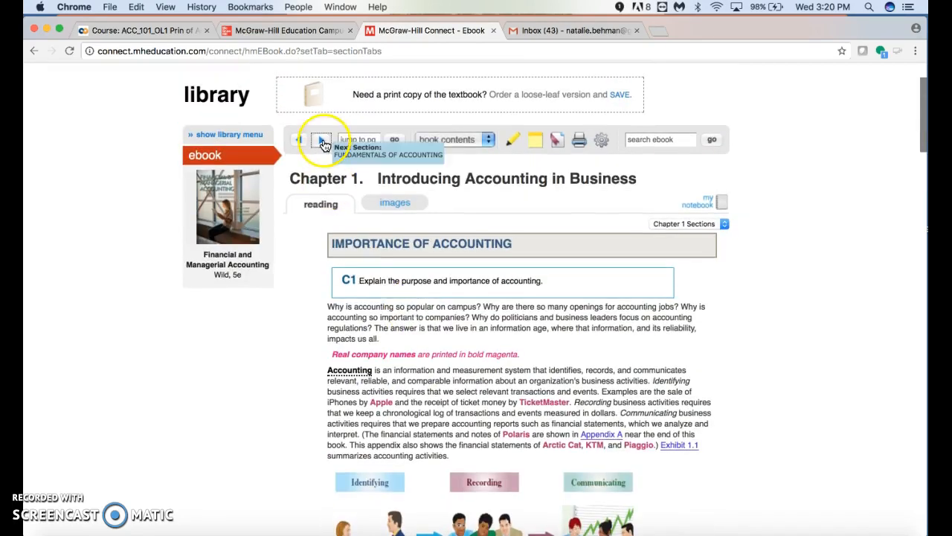
{"action": "left_click", "coordinate": [321, 139]}
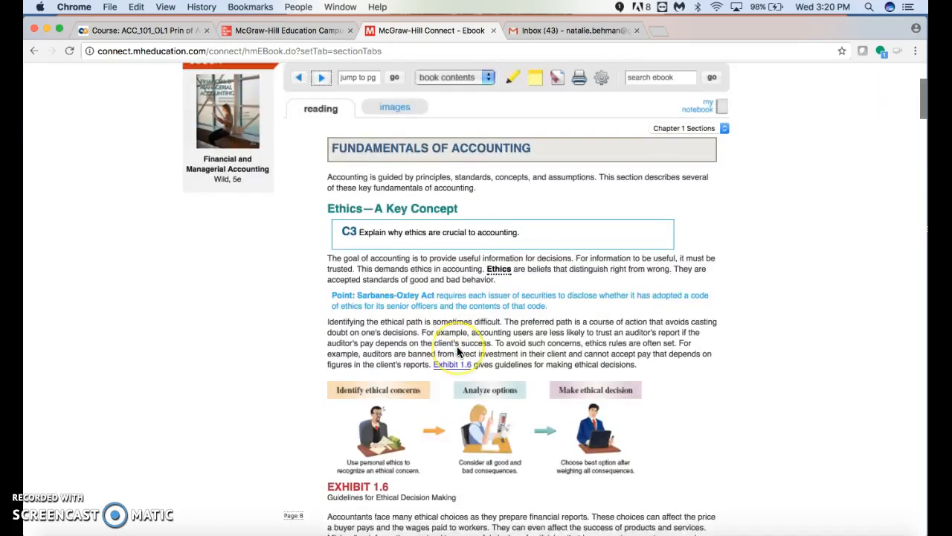
{"action": "scroll", "scroll_direction": "up", "scroll_amount": 3}
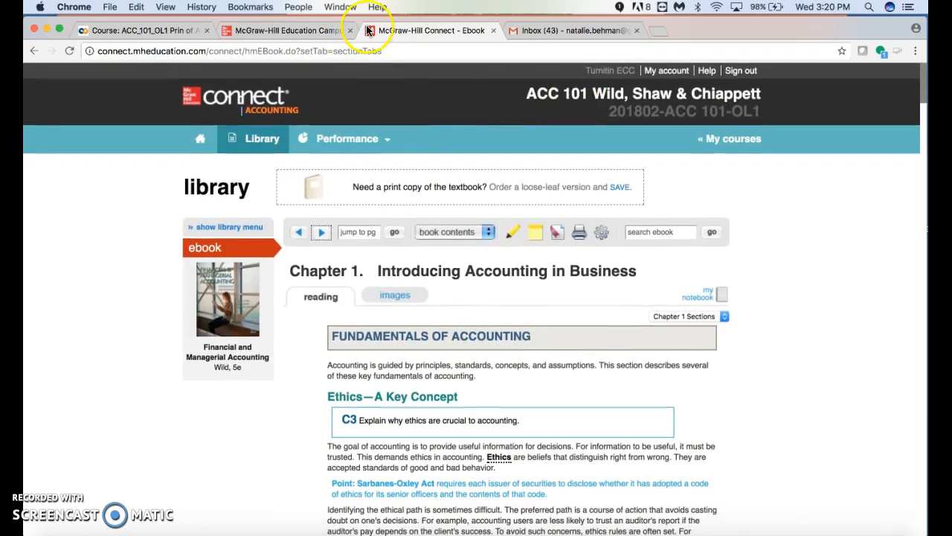